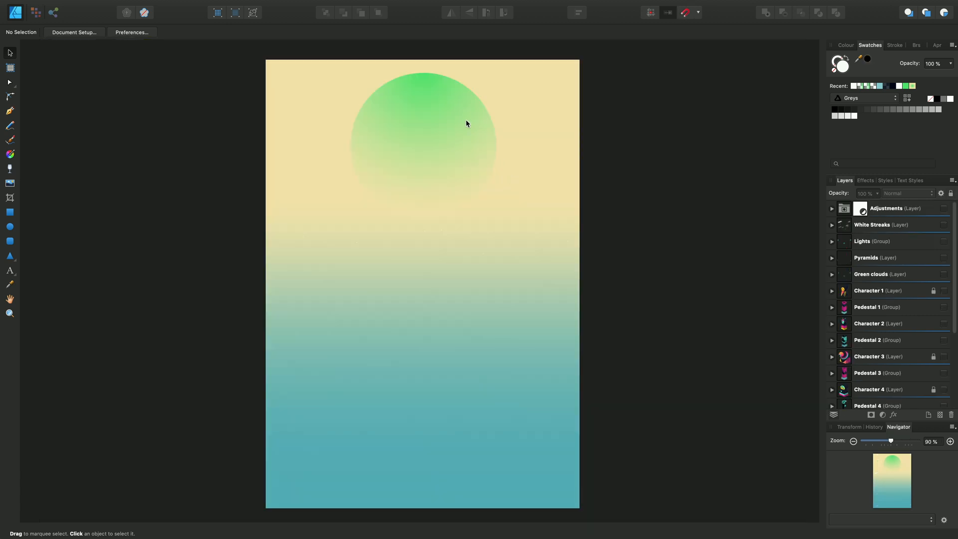
Bring up the Grid and Axis Manager from the View menu.
left_click(241, 6)
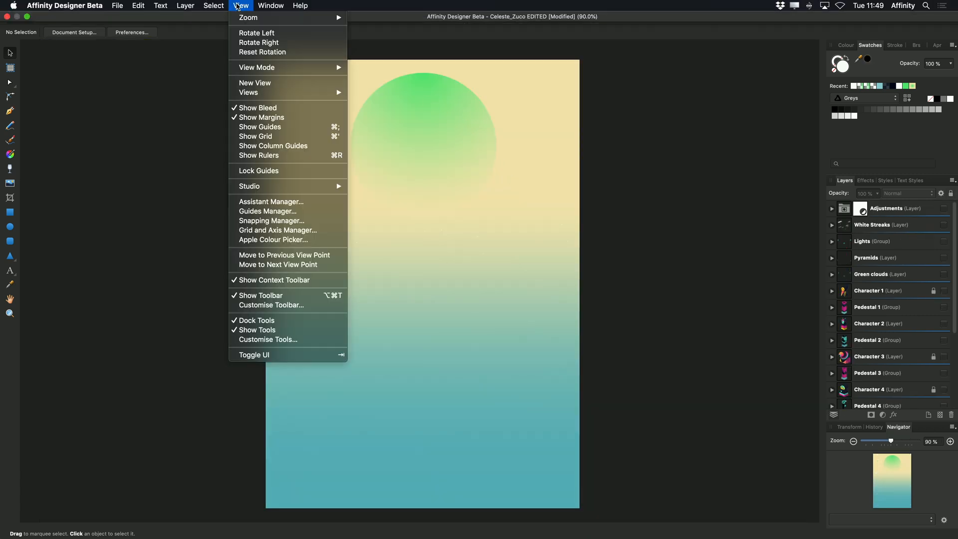
mouse_move(278, 231)
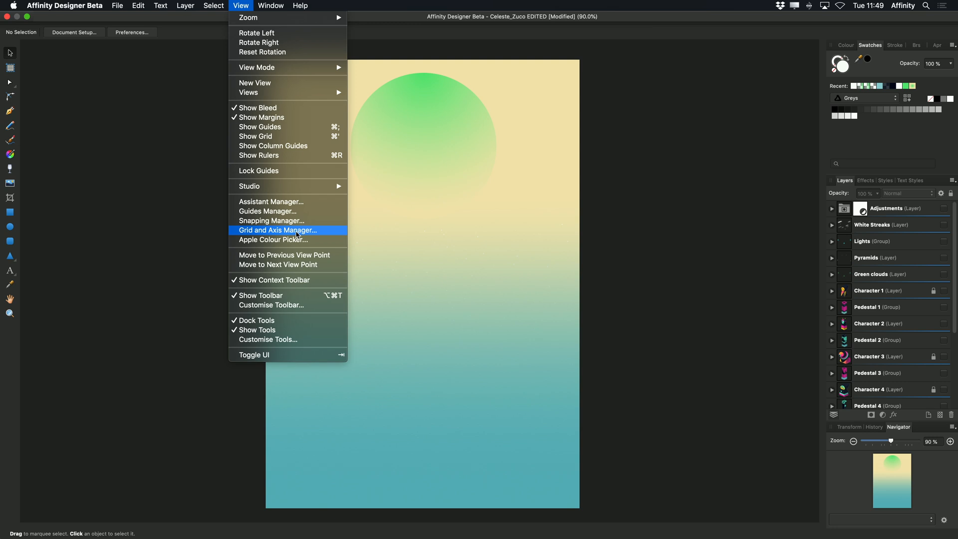
left_click(278, 231)
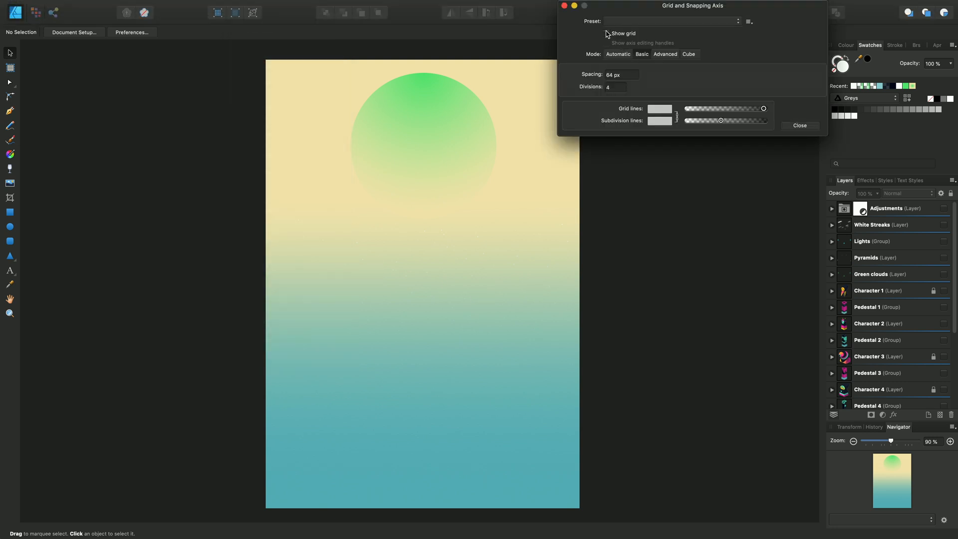
Turn on Show grid so a 64 px grid with 4 divisions covers the poster.
left_click(608, 33)
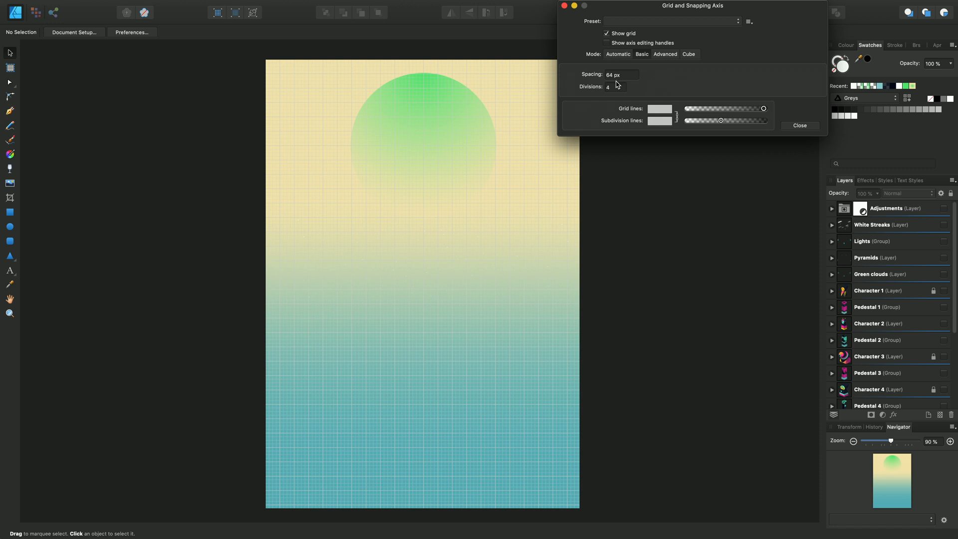
mouse_move(612, 94)
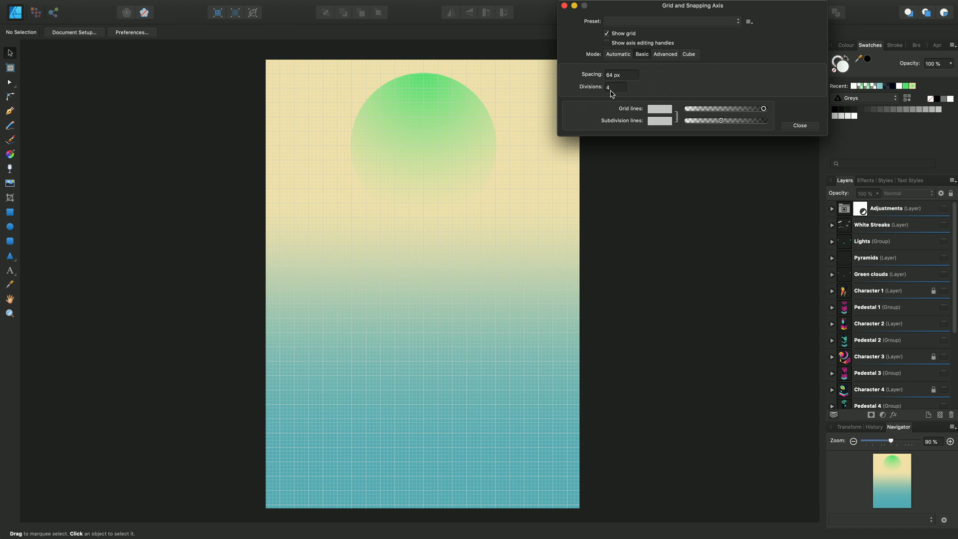
mouse_move(671, 51)
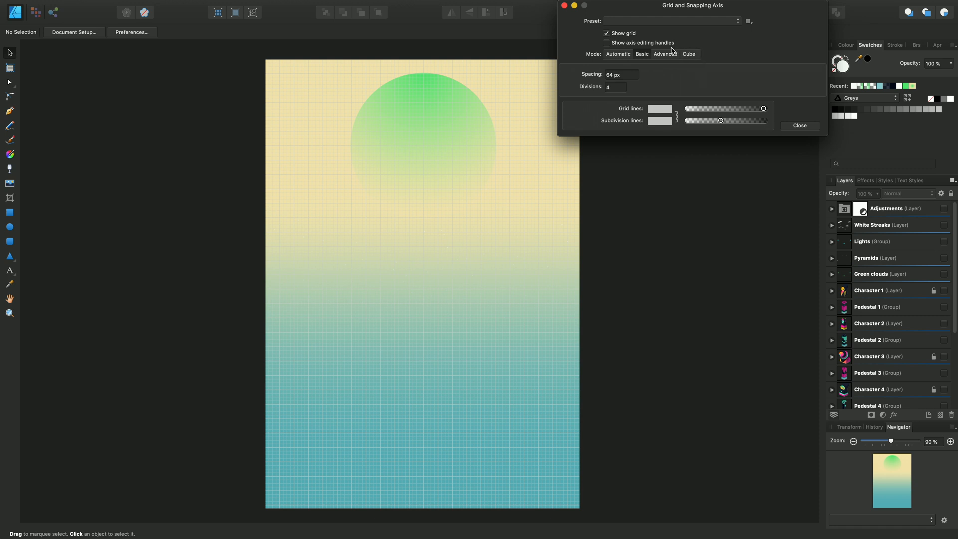
mouse_move(658, 63)
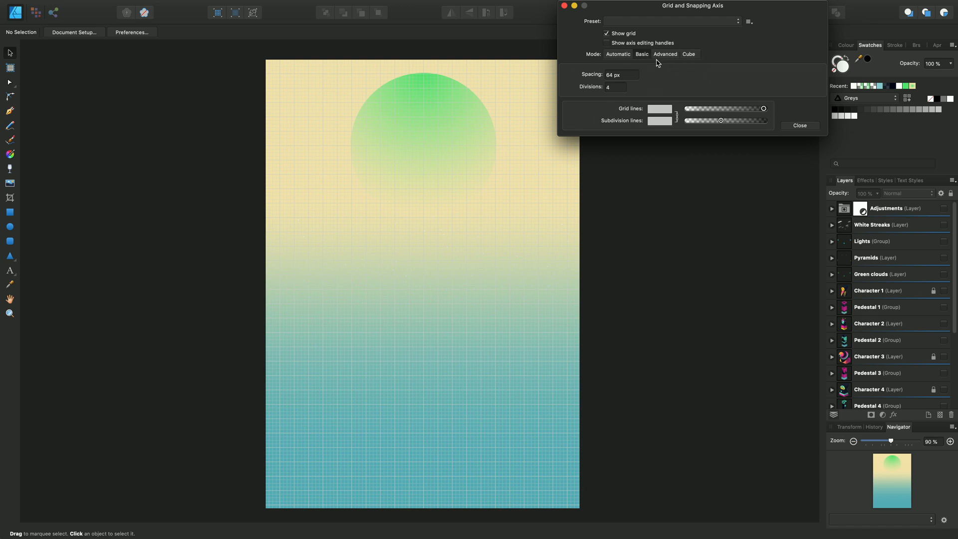
mouse_move(665, 54)
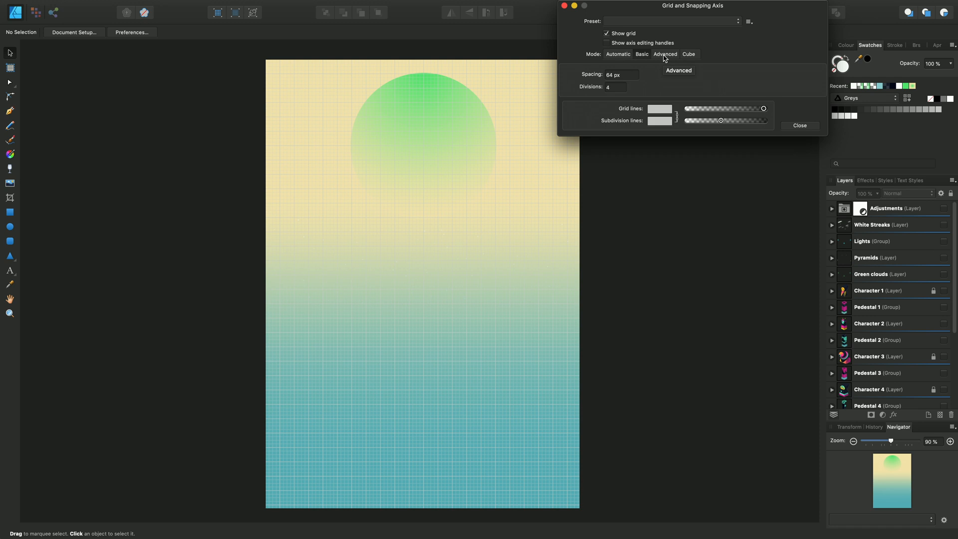
Set Advanced mode with a Two axis custom grid type and Create plane set unticked.
left_click(665, 54)
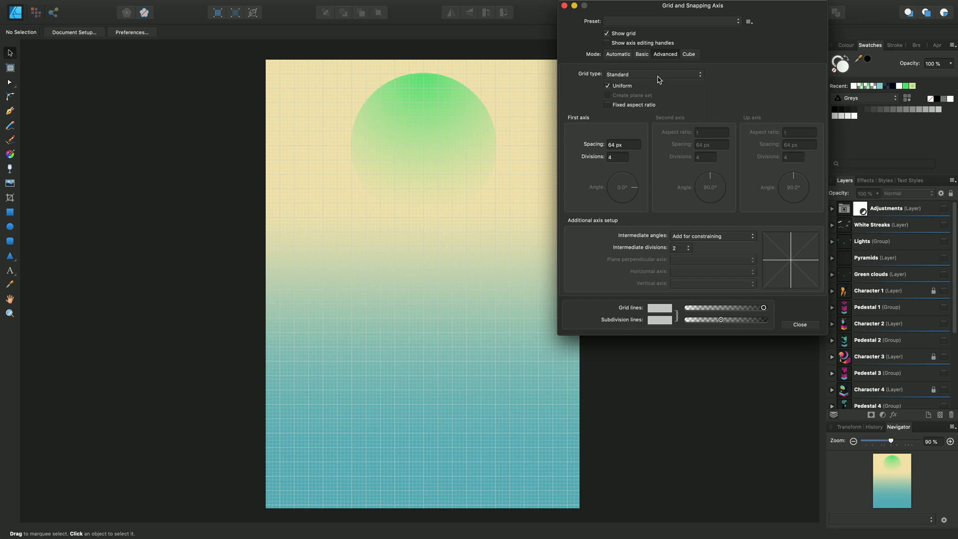
left_click(653, 73)
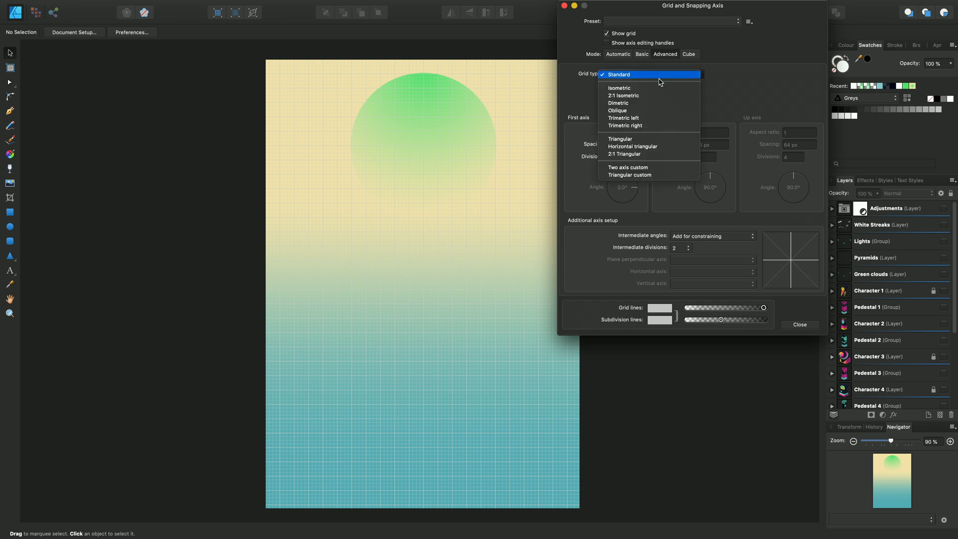
mouse_move(640, 169)
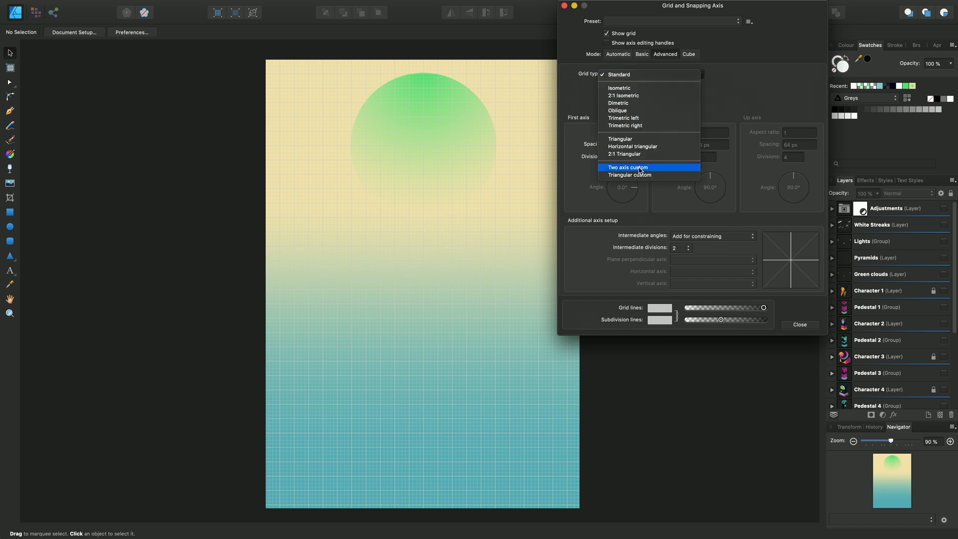
left_click(627, 166)
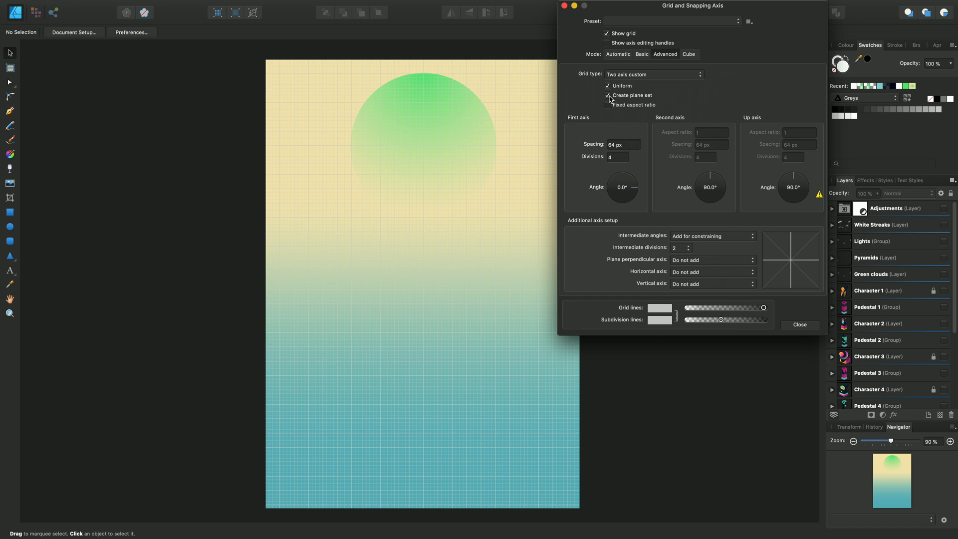
left_click(608, 95)
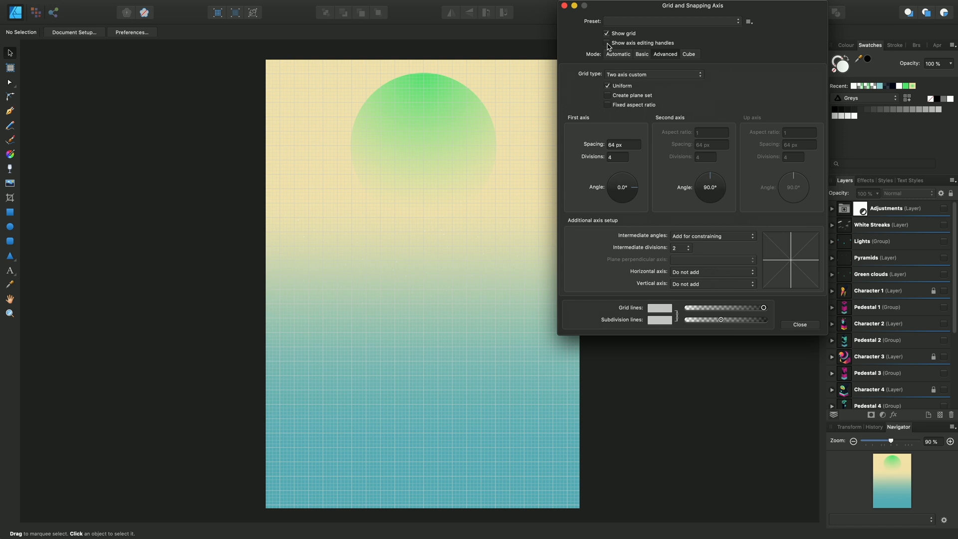
Show the axis editing handles and drag the grid origin onto the poster.
left_click(608, 42)
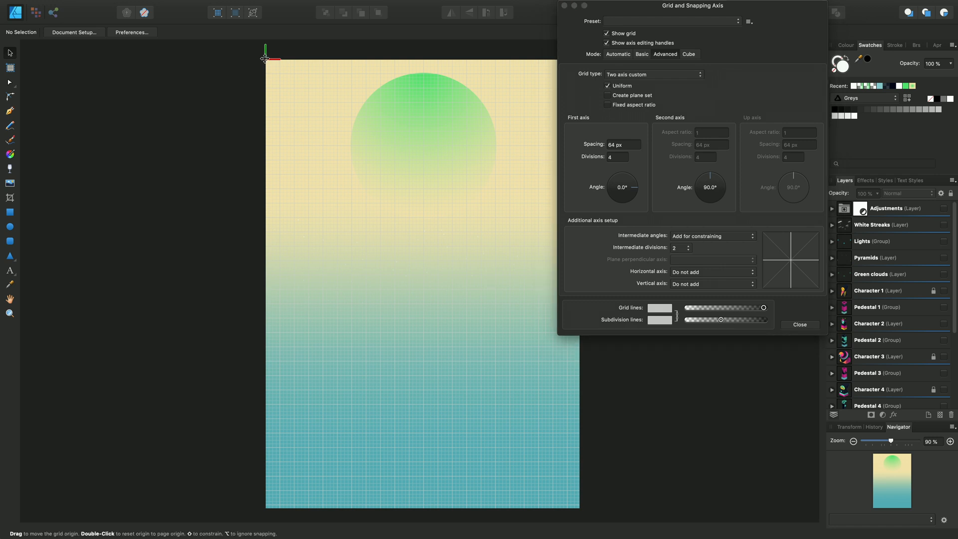
left_click_drag(266, 58, 360, 290)
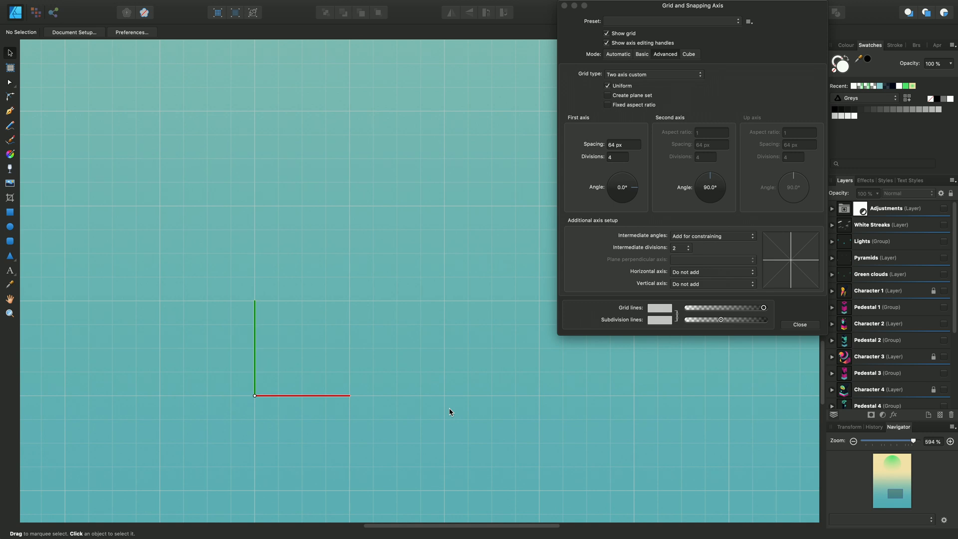
mouse_move(301, 400)
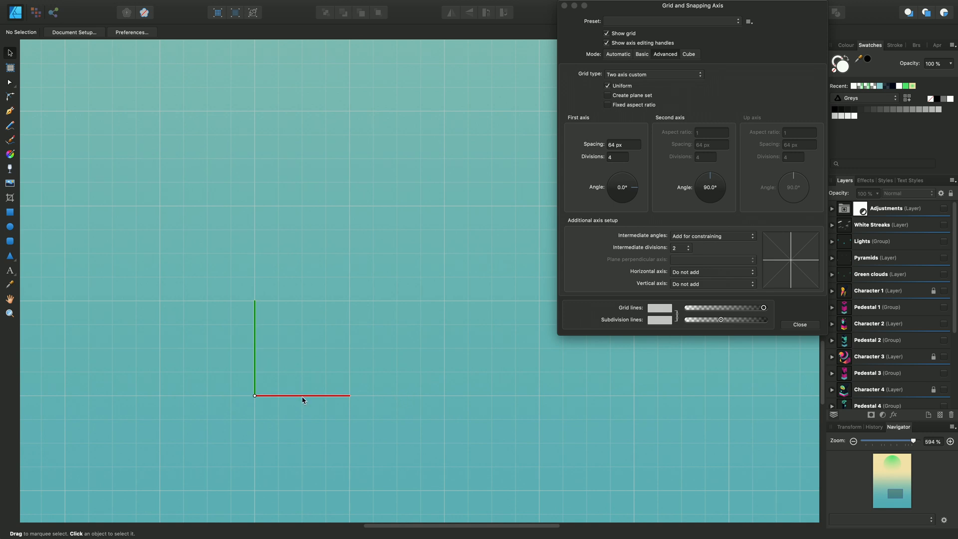
mouse_move(349, 401)
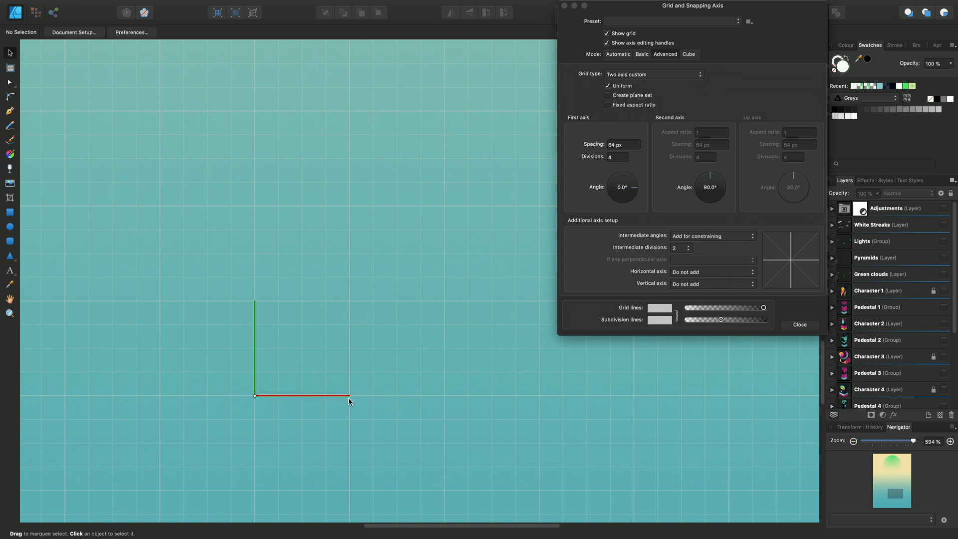
mouse_move(329, 398)
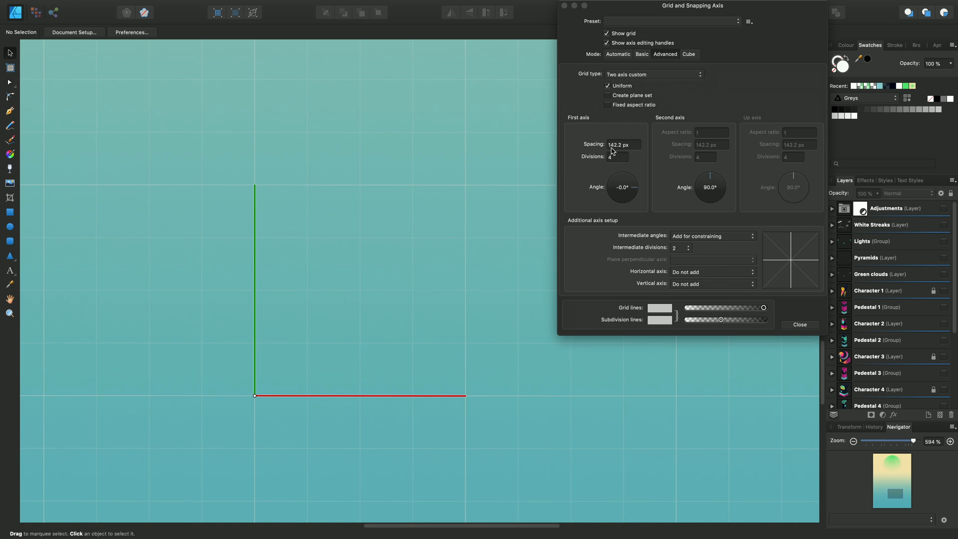
mouse_move(589, 209)
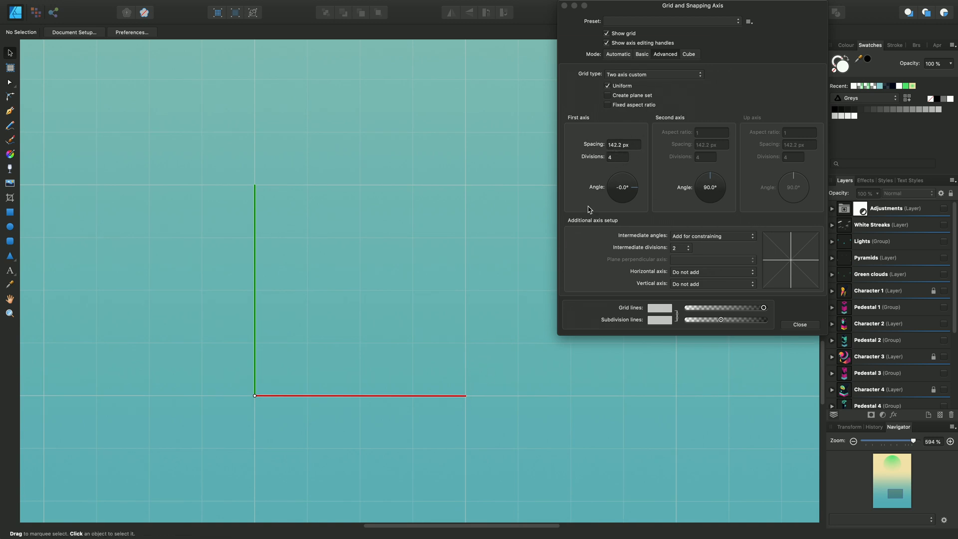
mouse_move(467, 394)
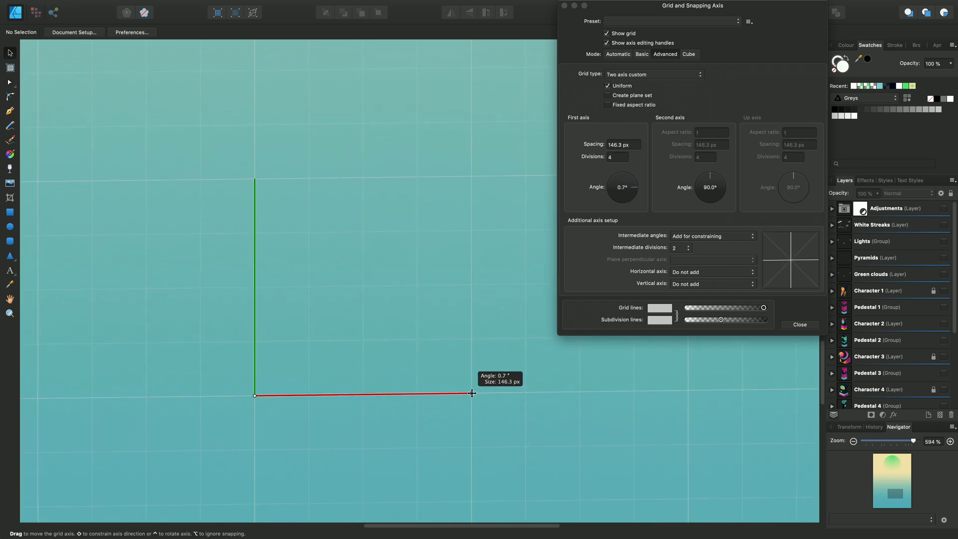
mouse_move(256, 180)
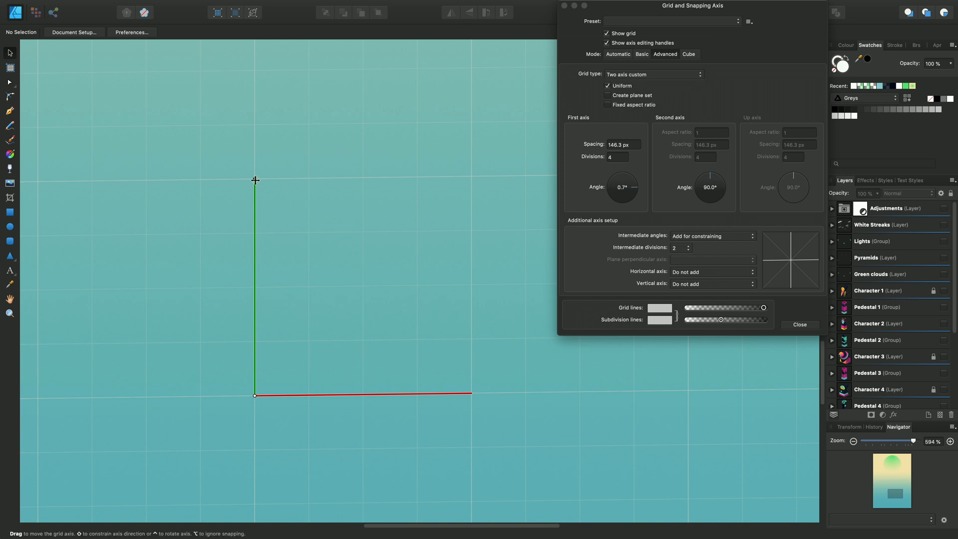
left_click_drag(255, 181, 248, 157)
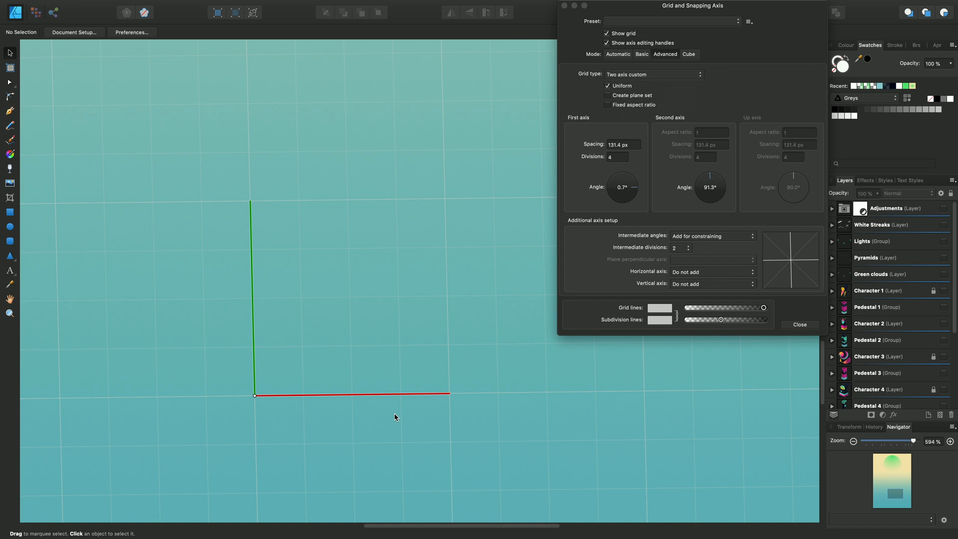
mouse_move(413, 395)
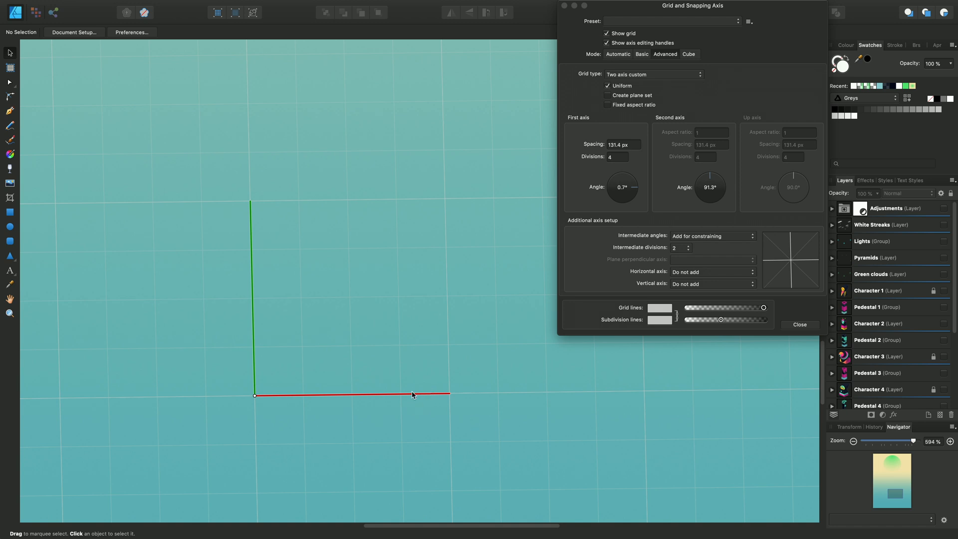
mouse_move(426, 393)
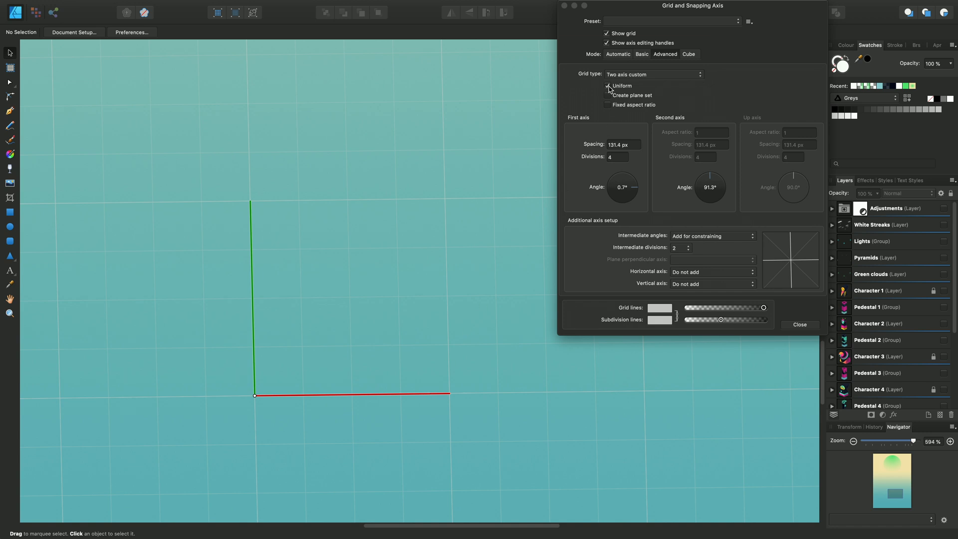
Untick Uniform, tilt the second axis to about 119° and set the first axis near 180 px.
left_click(608, 86)
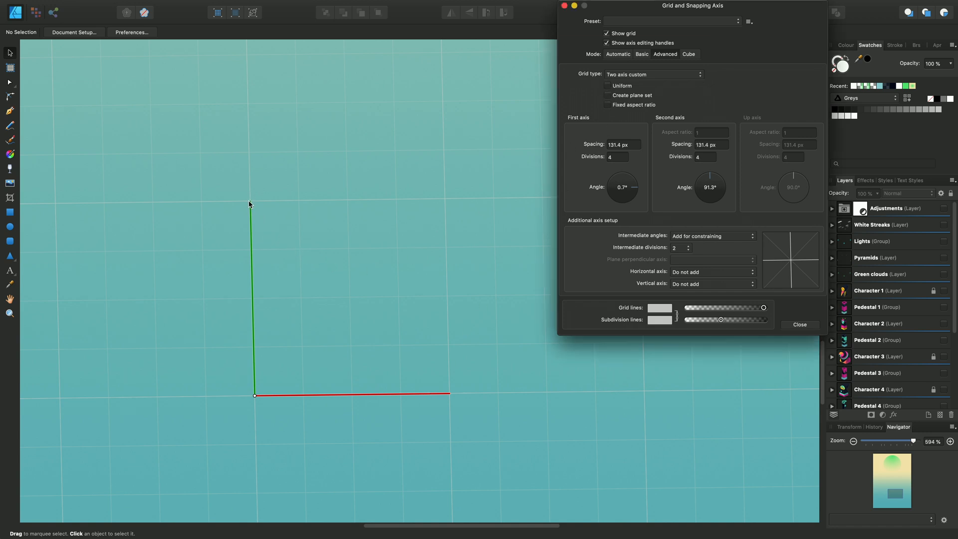
left_click_drag(249, 205, 245, 94)
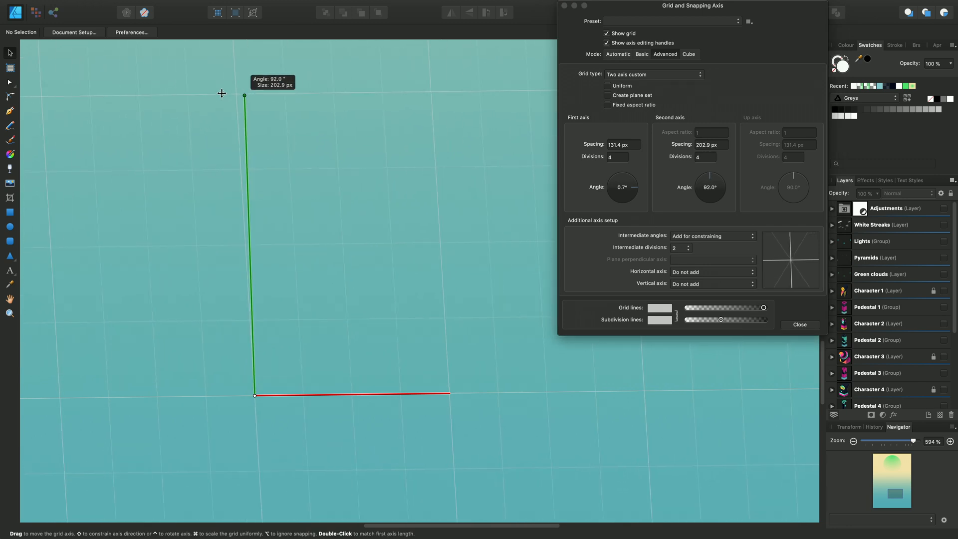
left_click_drag(244, 95, 134, 185)
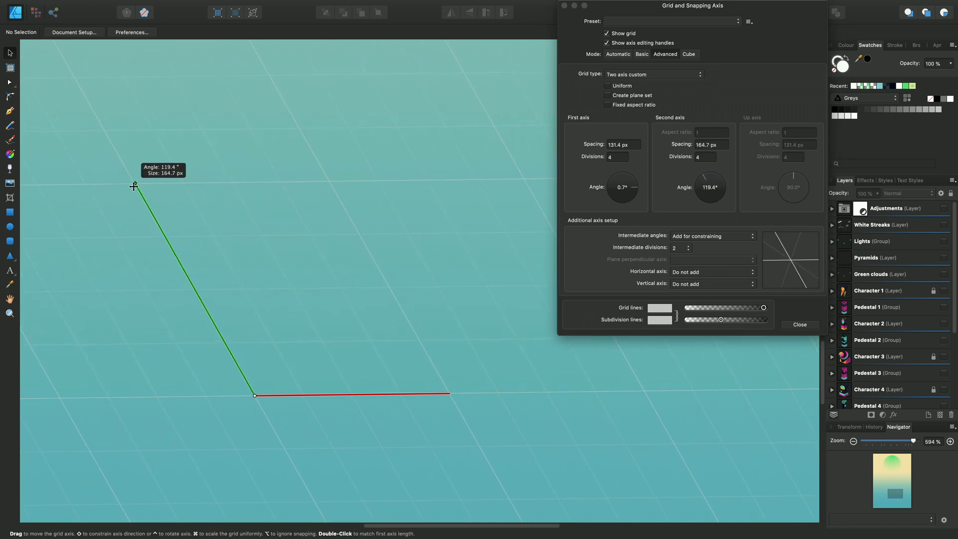
left_click_drag(134, 185, 143, 213)
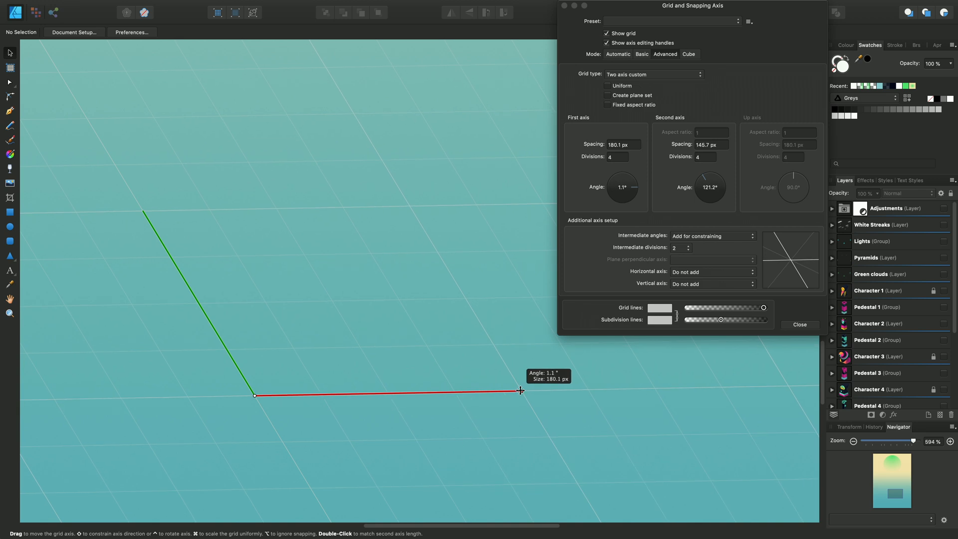
mouse_move(432, 366)
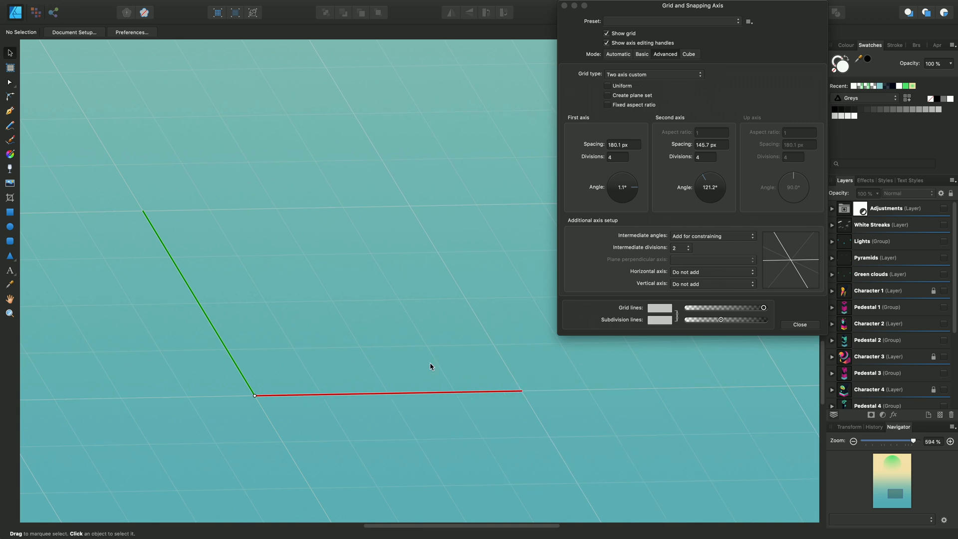
mouse_move(206, 256)
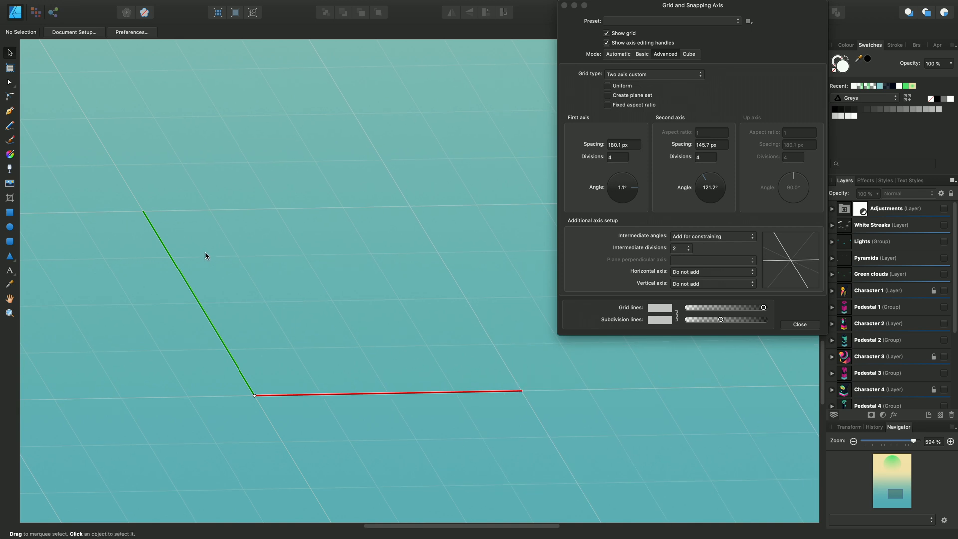
mouse_move(143, 212)
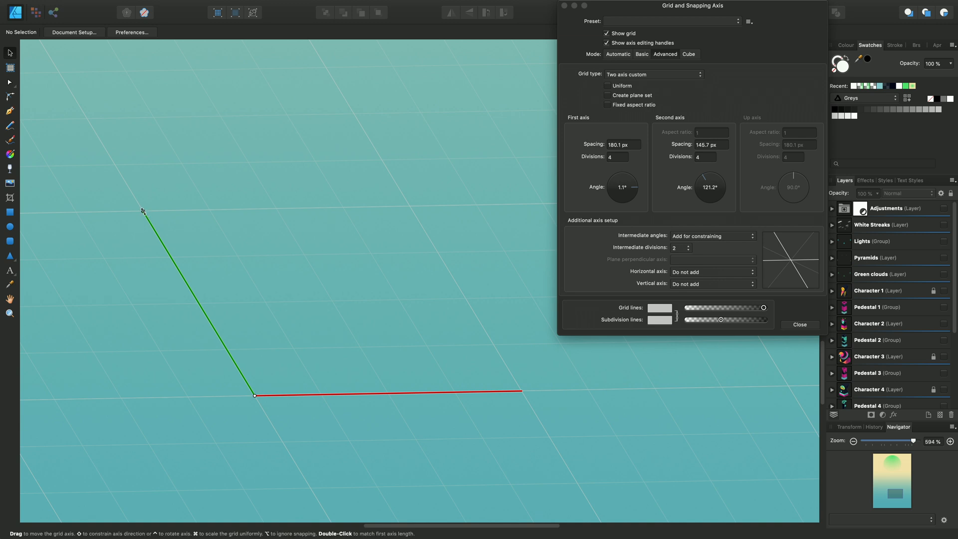
Adjust the second axis to about 121° and make the grid spacing uniform again.
left_click_drag(142, 211, 94, 130)
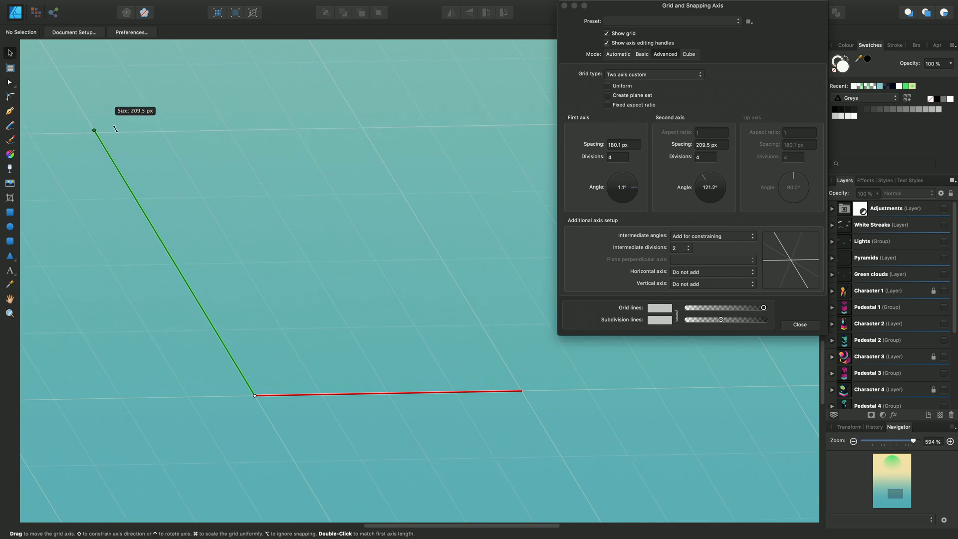
left_click_drag(94, 131, 108, 153)
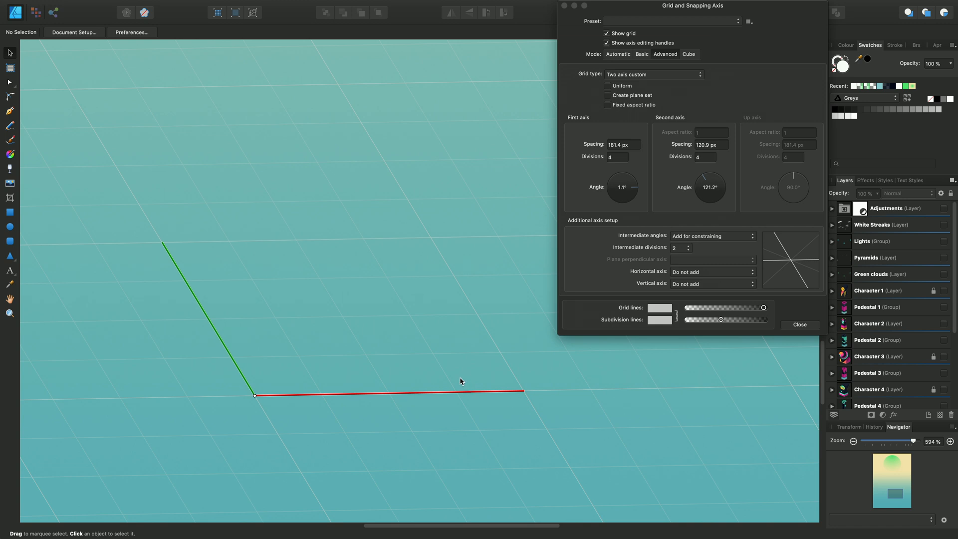
mouse_move(459, 371)
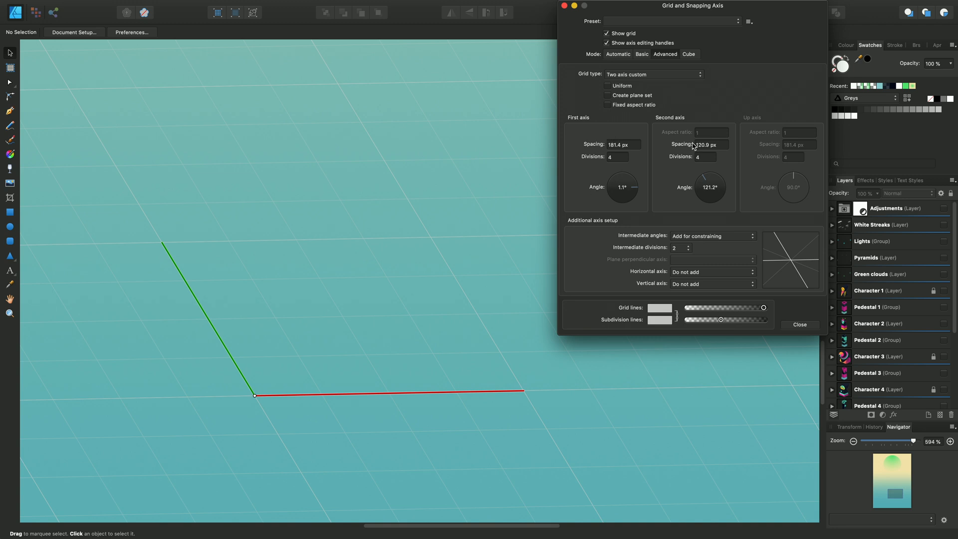
mouse_move(614, 191)
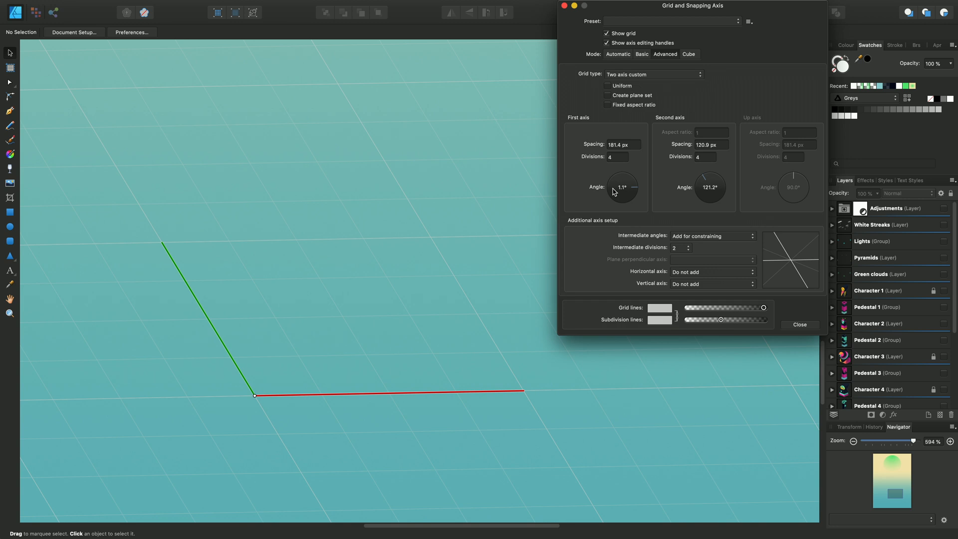
mouse_move(610, 88)
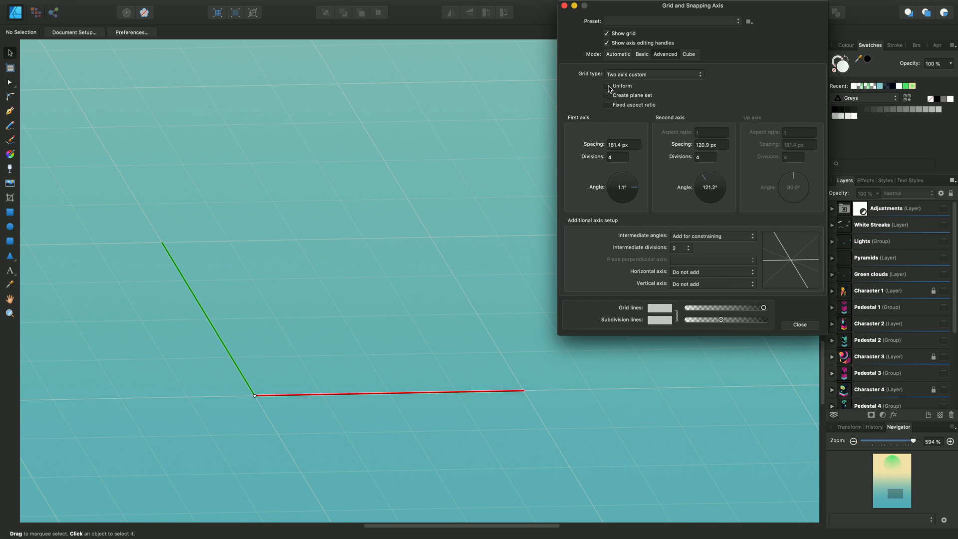
left_click(608, 85)
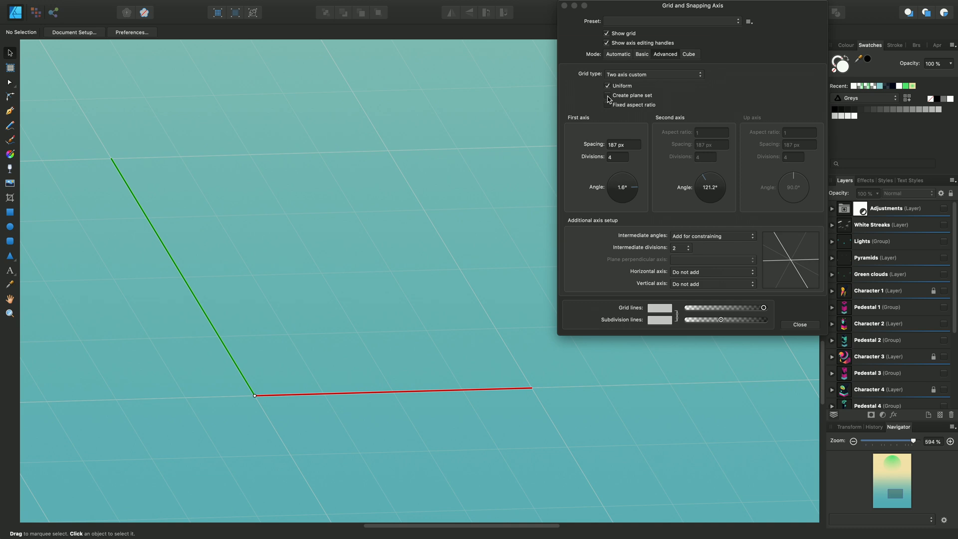
Enable Create plane set, adding a vertical up axis and the Isometric planes panel.
left_click(608, 96)
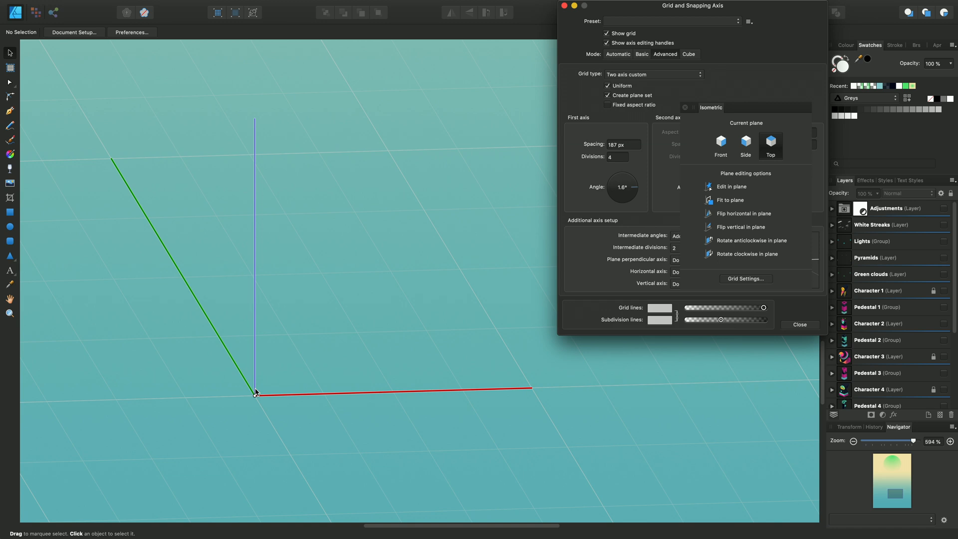
mouse_move(711, 126)
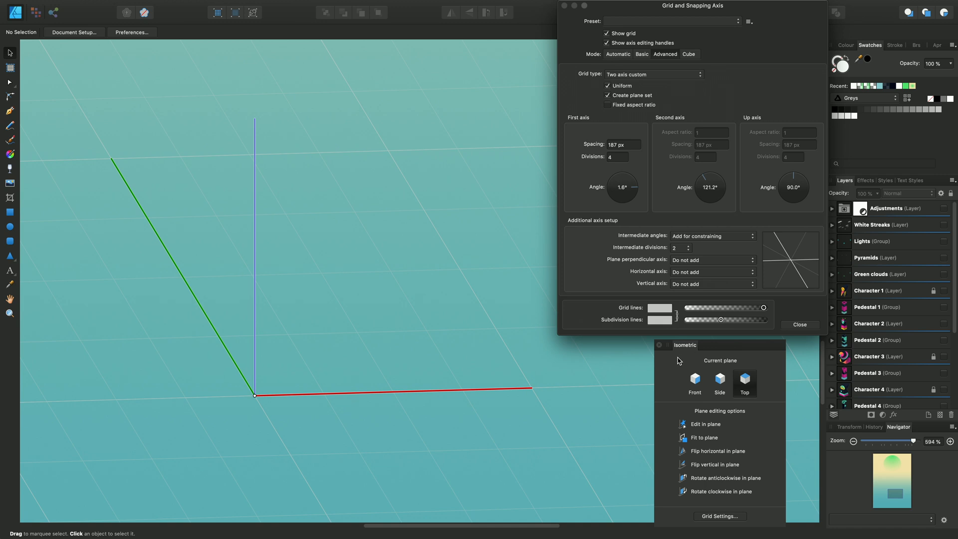
mouse_move(700, 387)
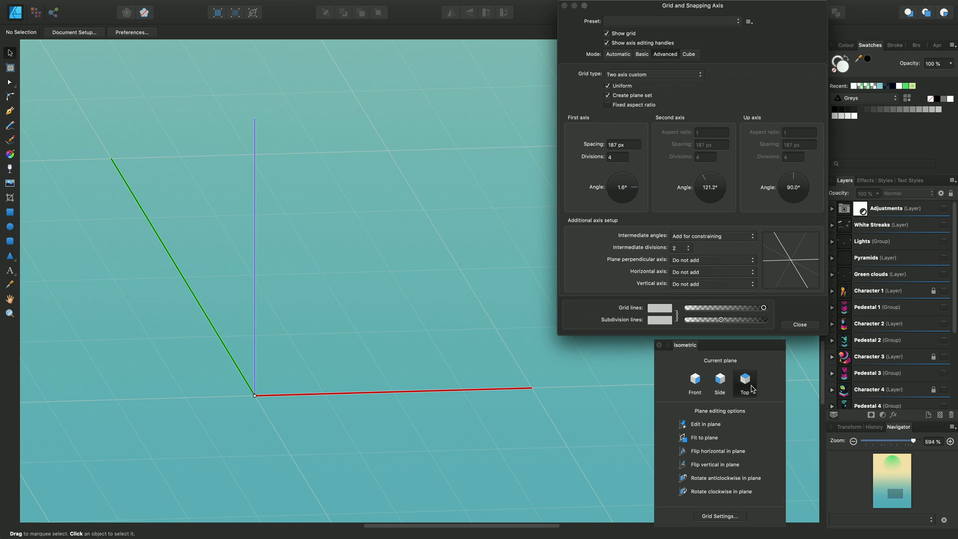
mouse_move(376, 361)
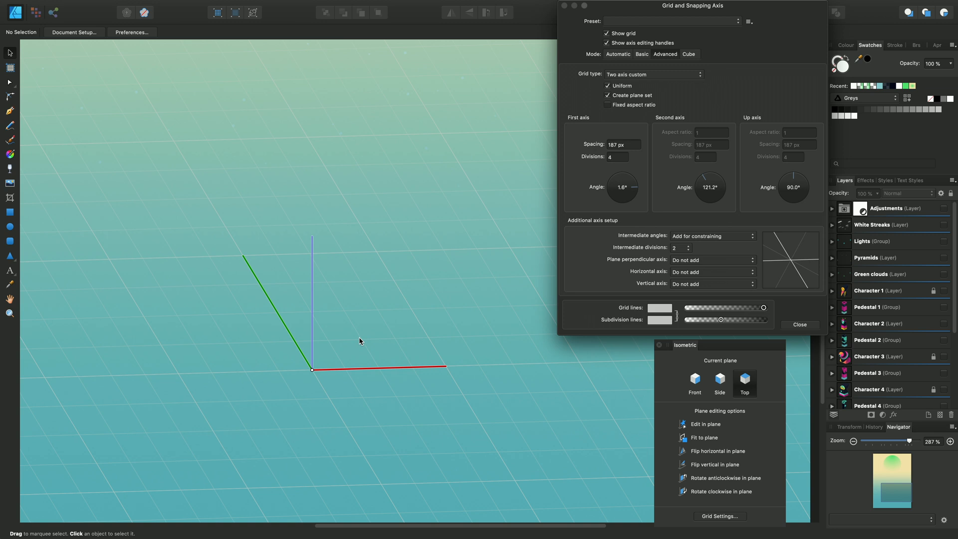
Select the BackGround rectangle and lengthen the up axis to about 286 px, roughly vertical.
left_click(890, 401)
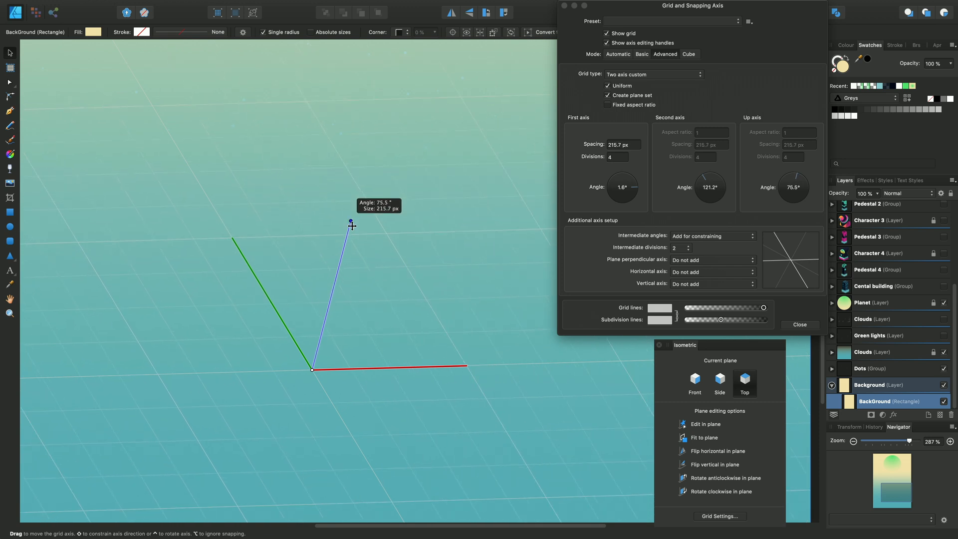
left_click_drag(352, 221, 309, 165)
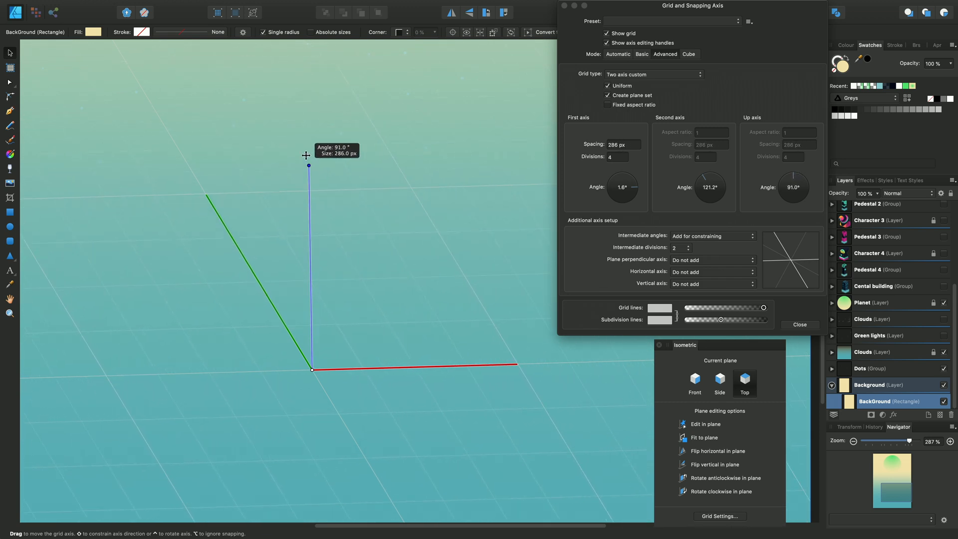
left_click_drag(308, 165, 294, 245)
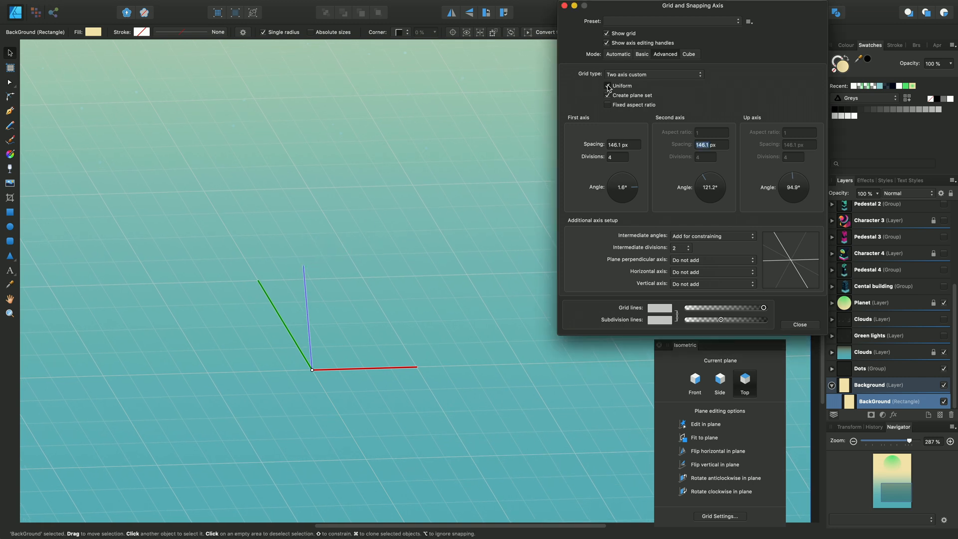
Untick Uniform, rotate the second axis to 123.2°, and enable Fixed aspect ratio with ratio 2.
left_click(608, 86)
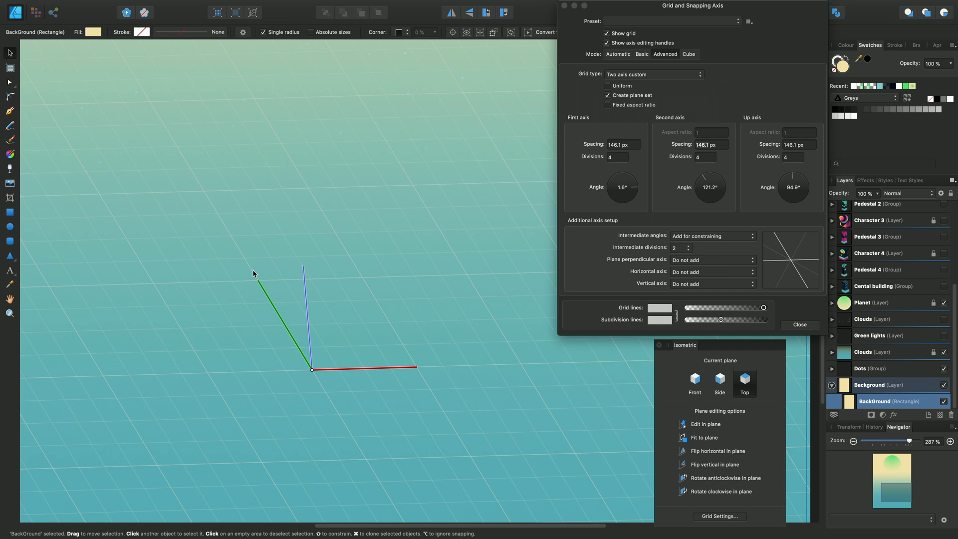
mouse_move(290, 329)
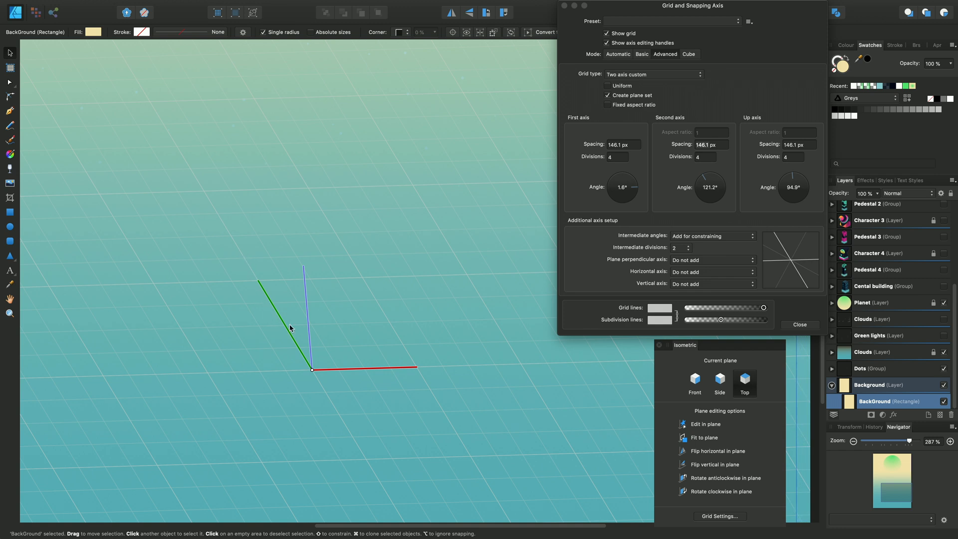
mouse_move(268, 290)
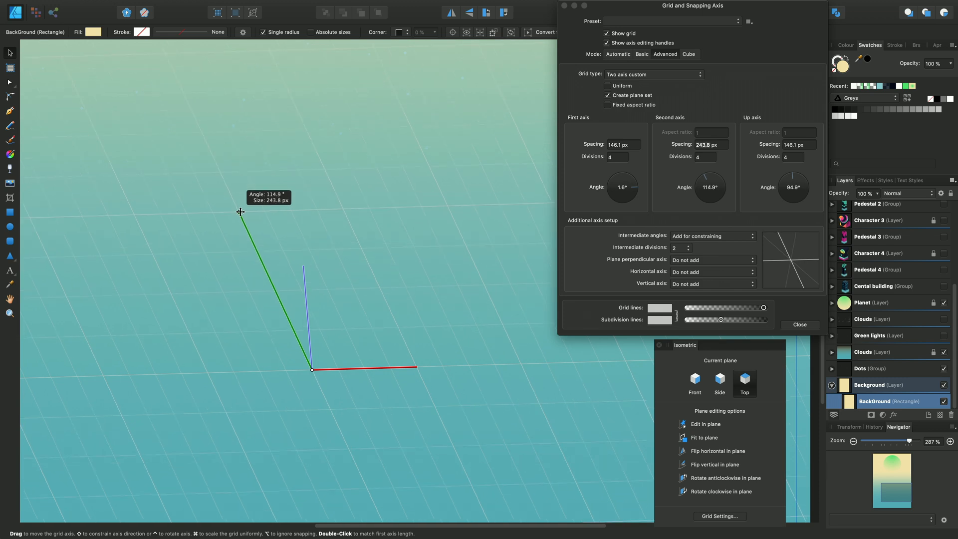
left_click_drag(240, 212, 211, 227)
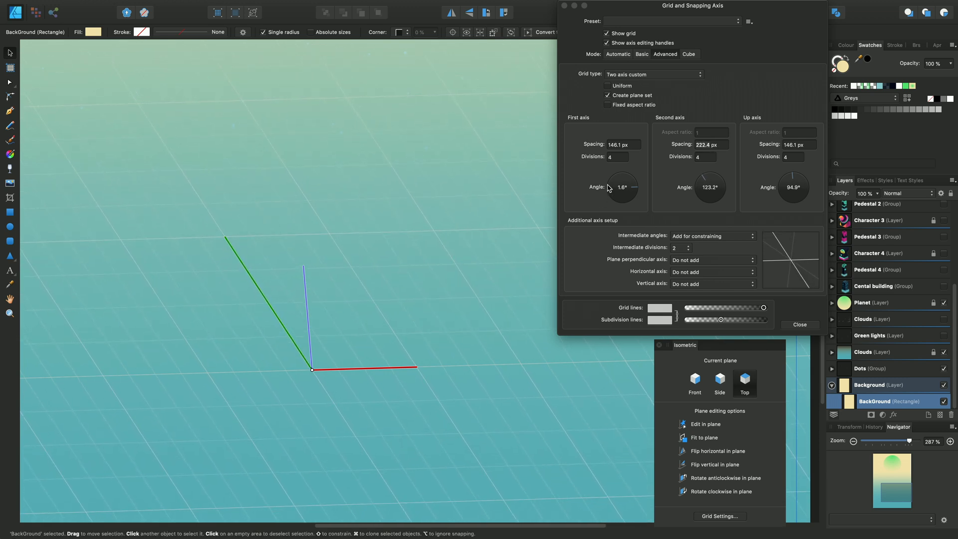
left_click(607, 105)
type("2")
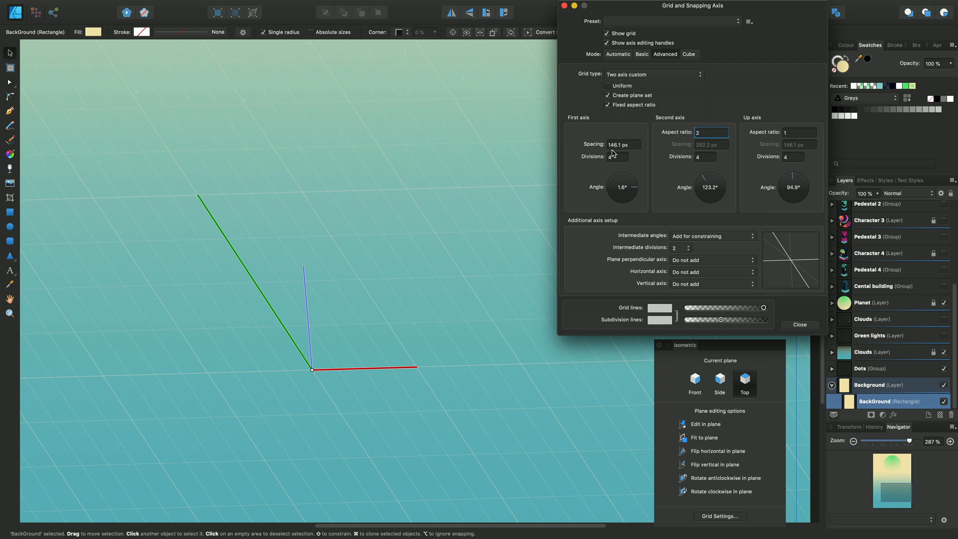
left_click(797, 131)
type("2")
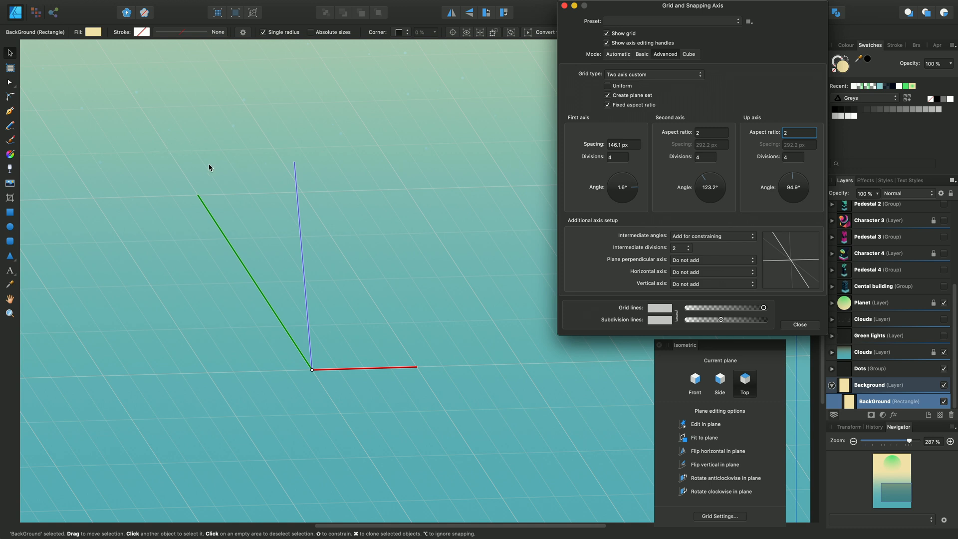
Settle the up axis nearly vertical at 88.9° and untick Fixed aspect ratio.
left_click_drag(296, 161, 311, 182)
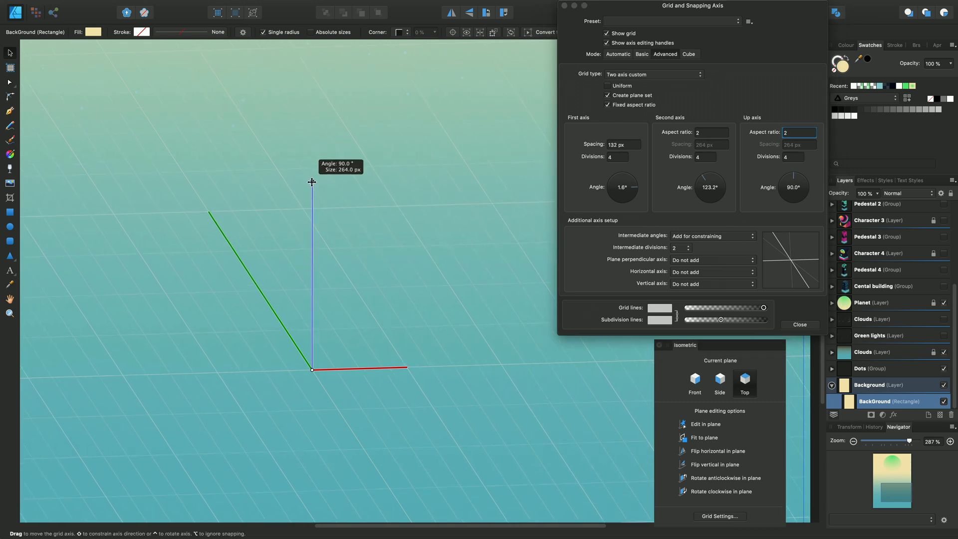
left_click_drag(311, 181, 340, 209)
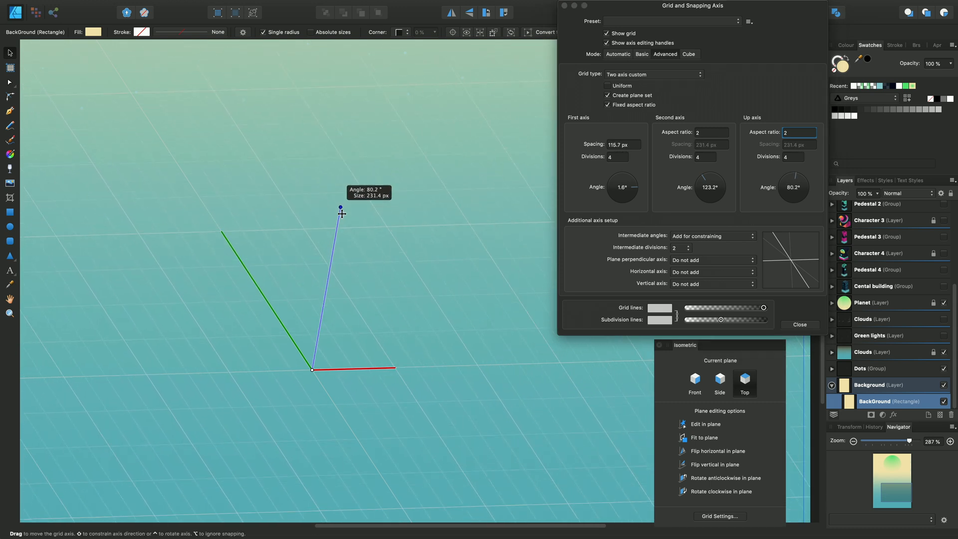
left_click_drag(341, 209, 317, 178)
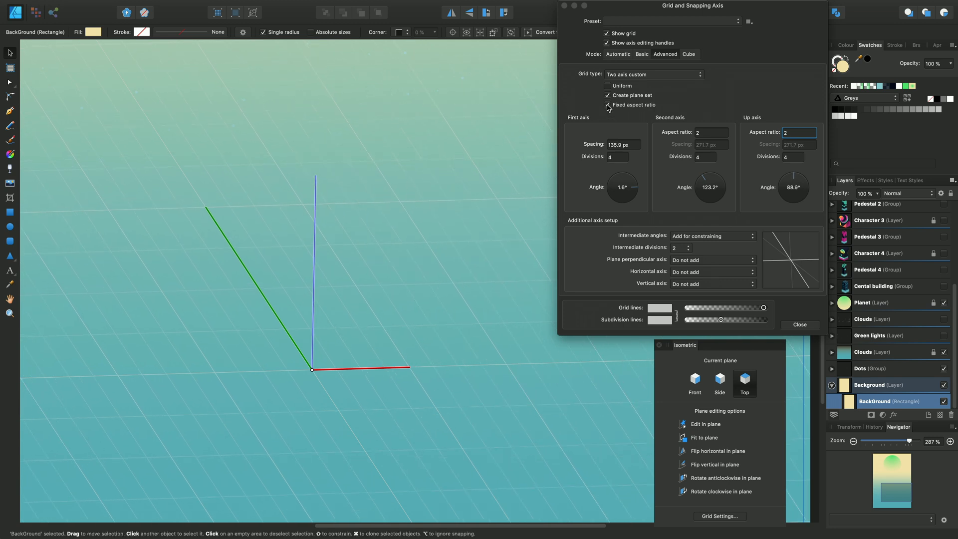
left_click(606, 105)
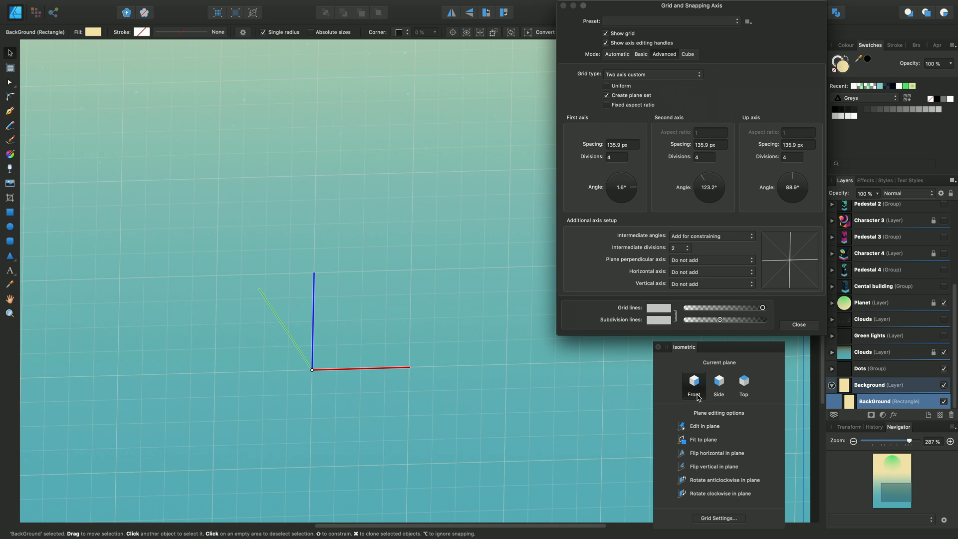
mouse_move(734, 377)
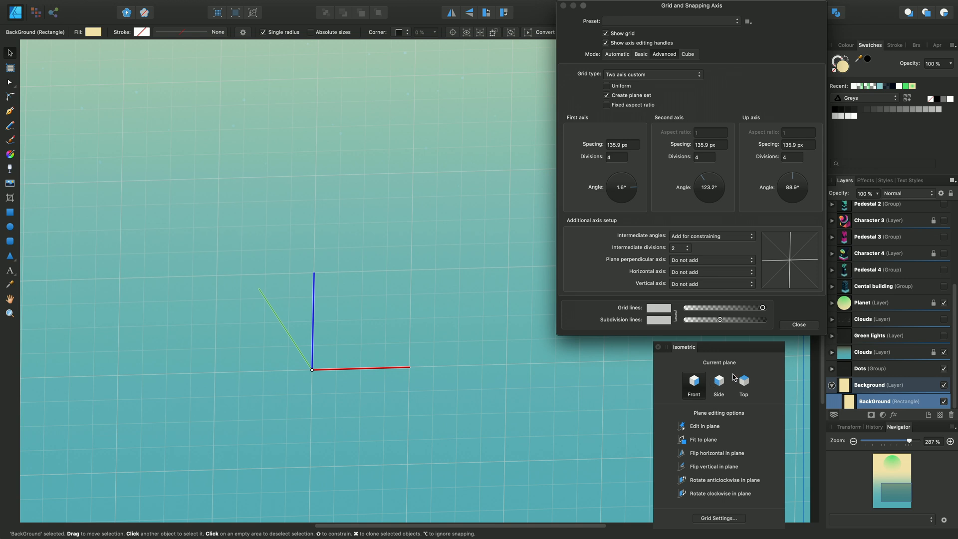
mouse_move(704, 430)
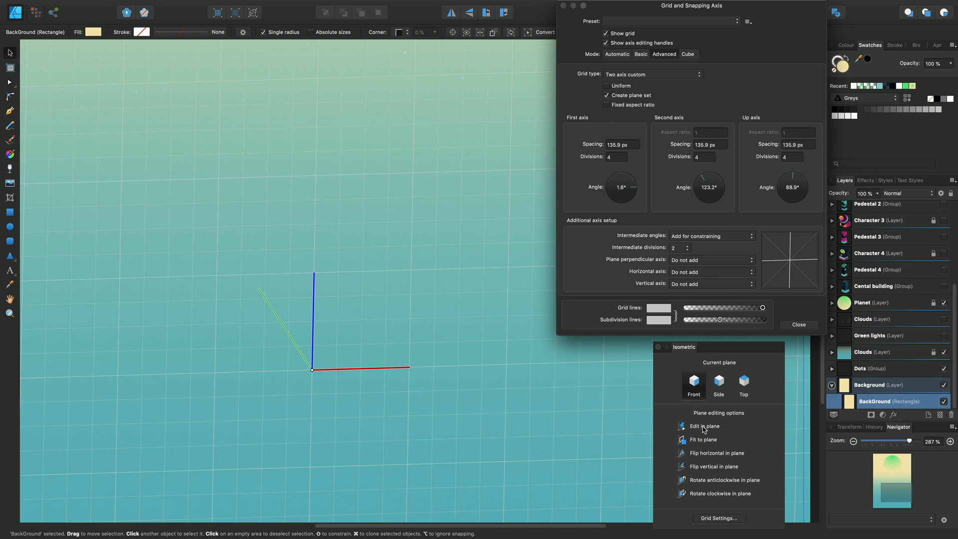
mouse_move(8, 213)
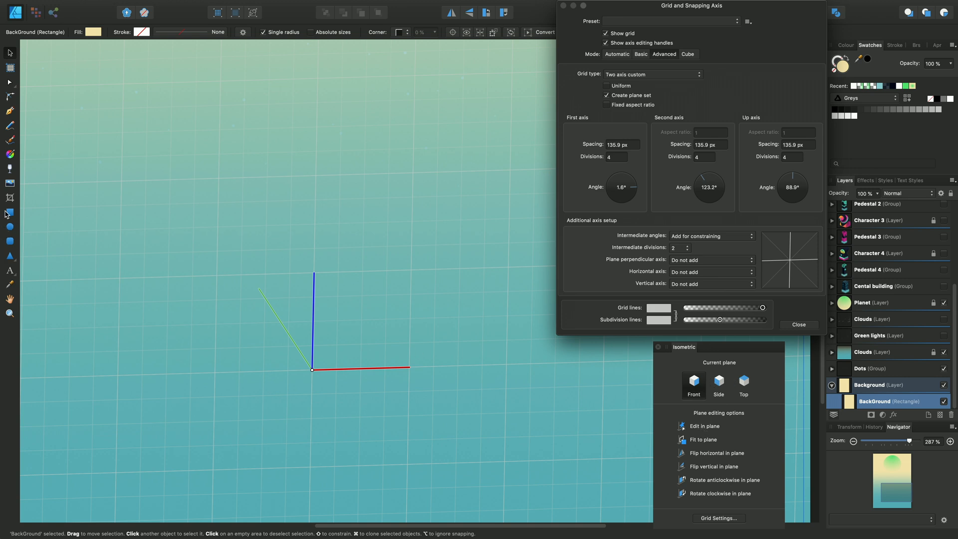
mouse_move(10, 270)
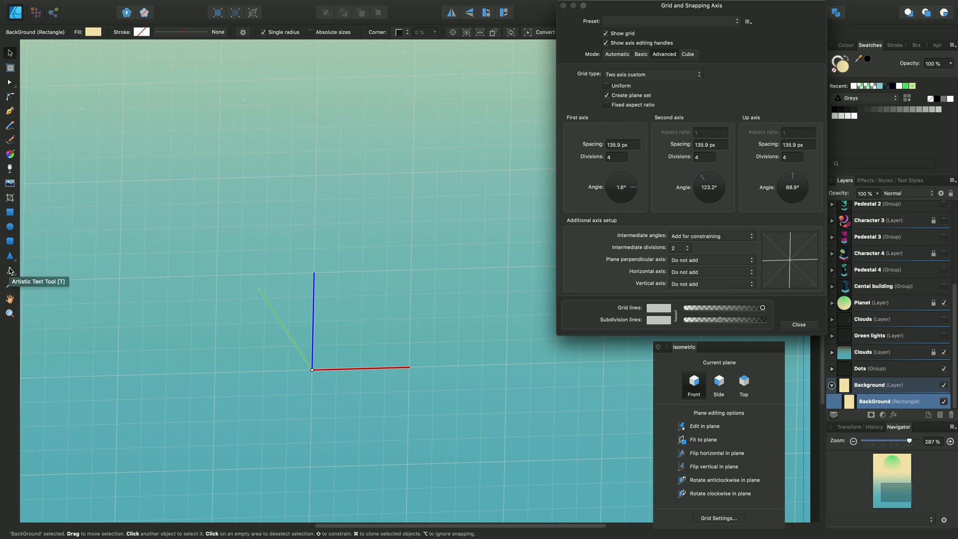
mouse_move(44, 277)
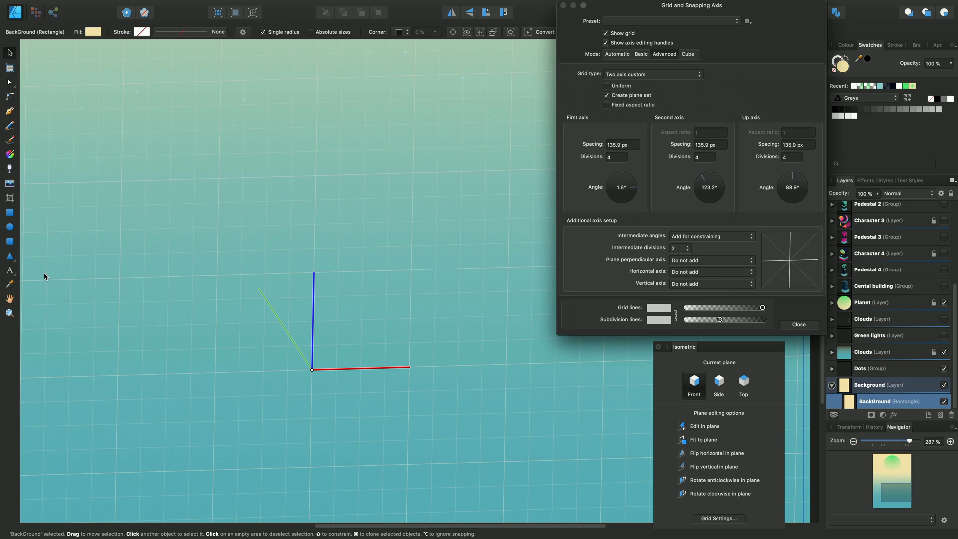
Switch to Cube mode with elevation 25.8° and a 1.5° roll.
left_click(689, 54)
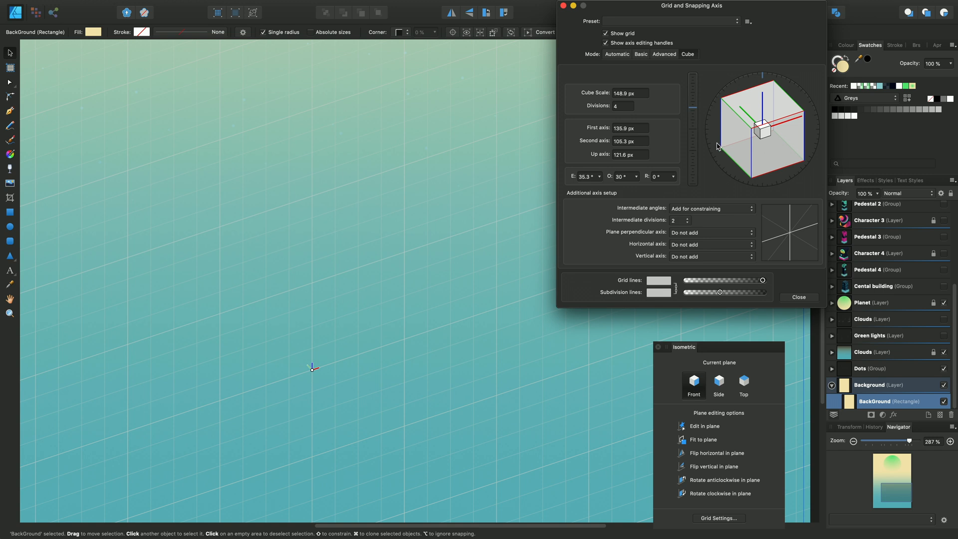
mouse_move(617, 187)
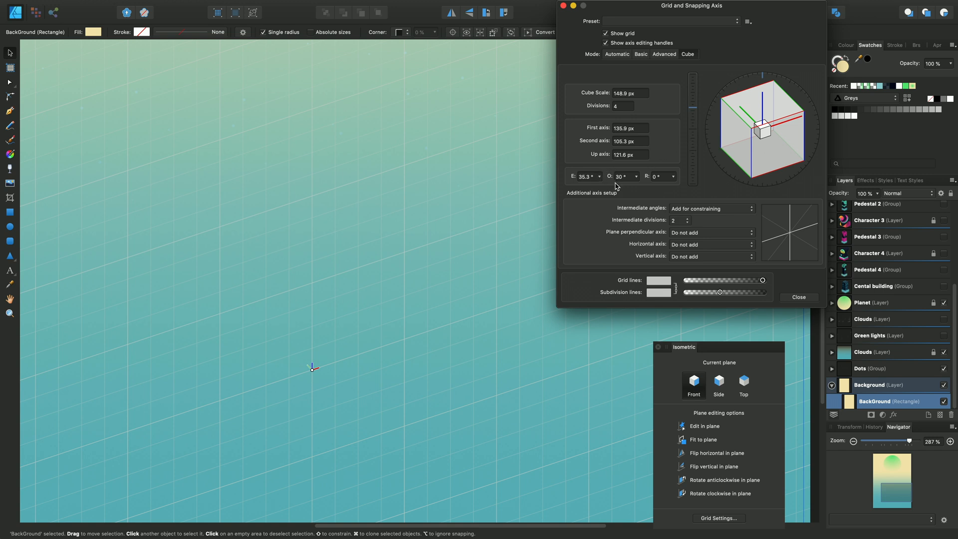
mouse_move(650, 180)
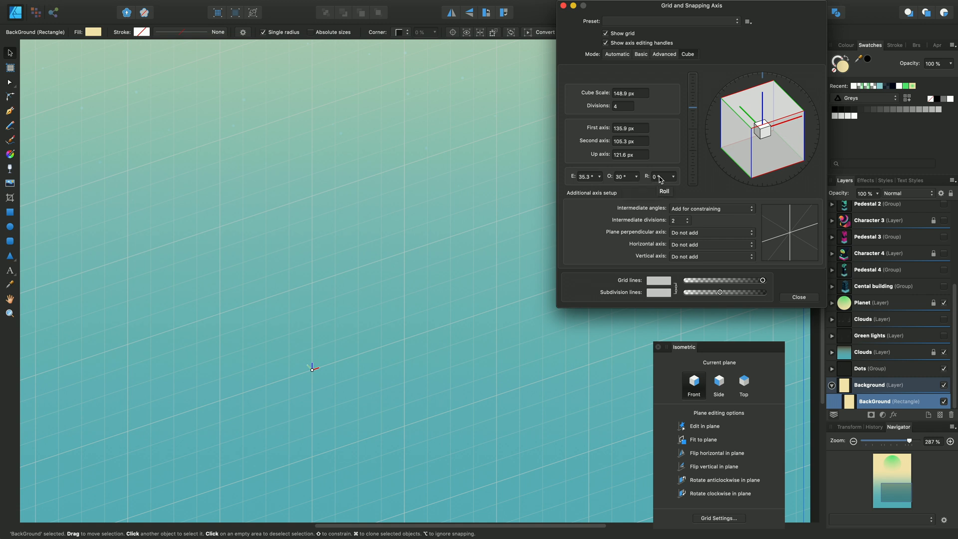
mouse_move(693, 110)
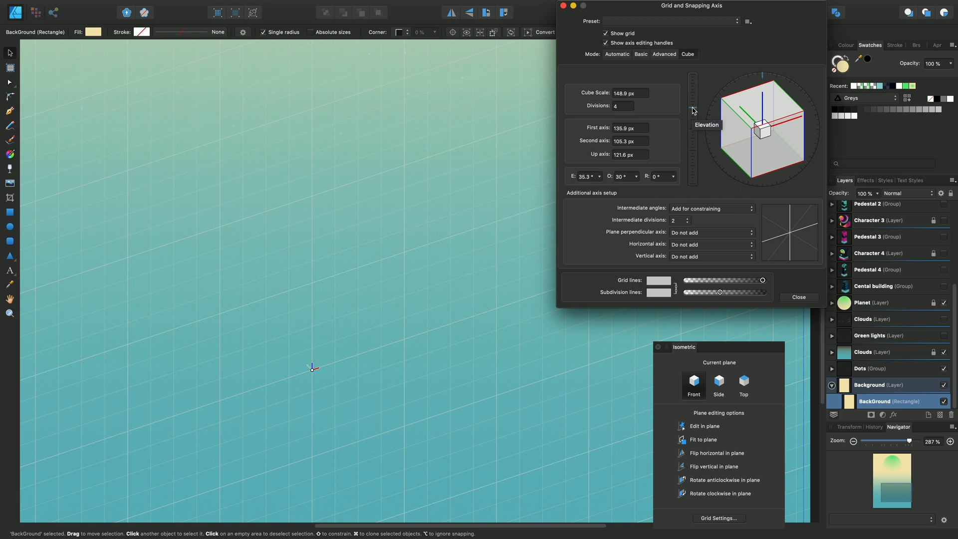
mouse_move(693, 110)
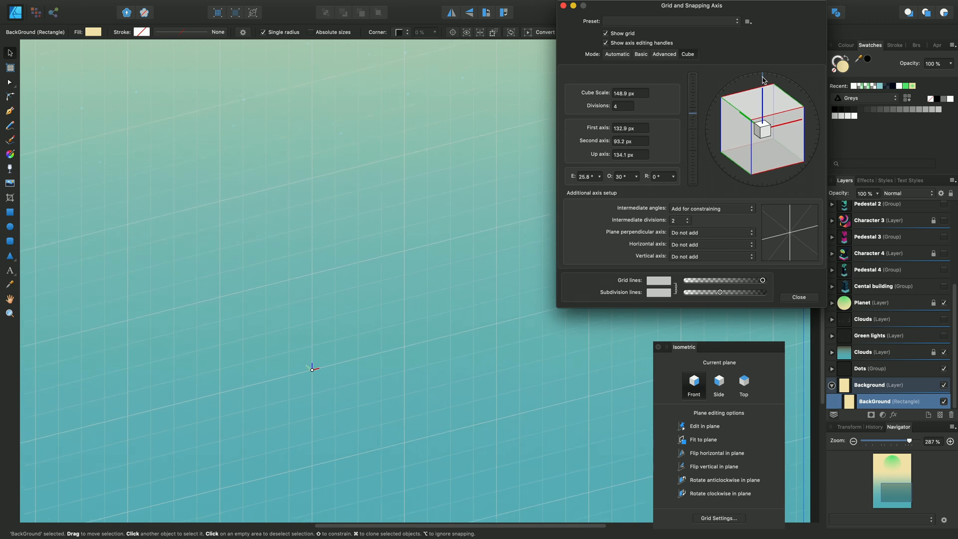
left_click(659, 176)
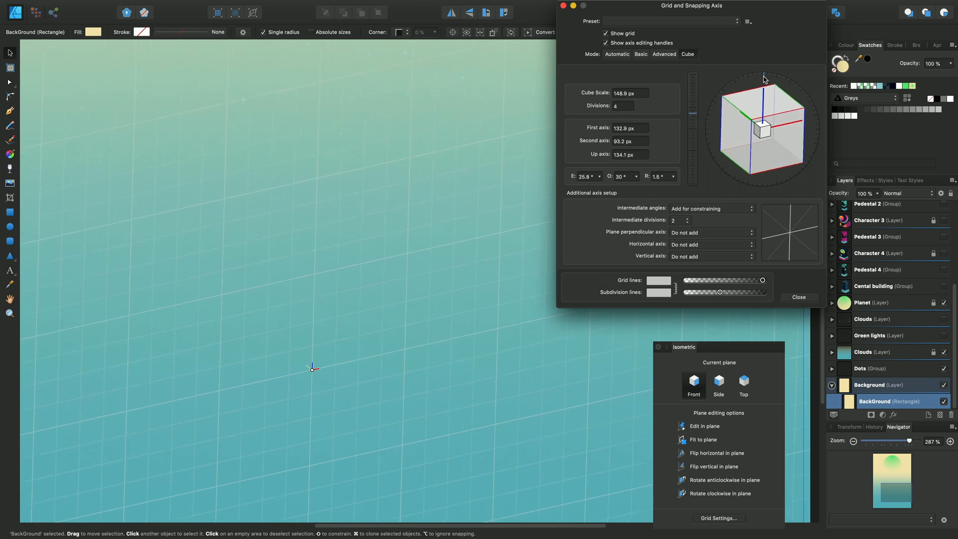